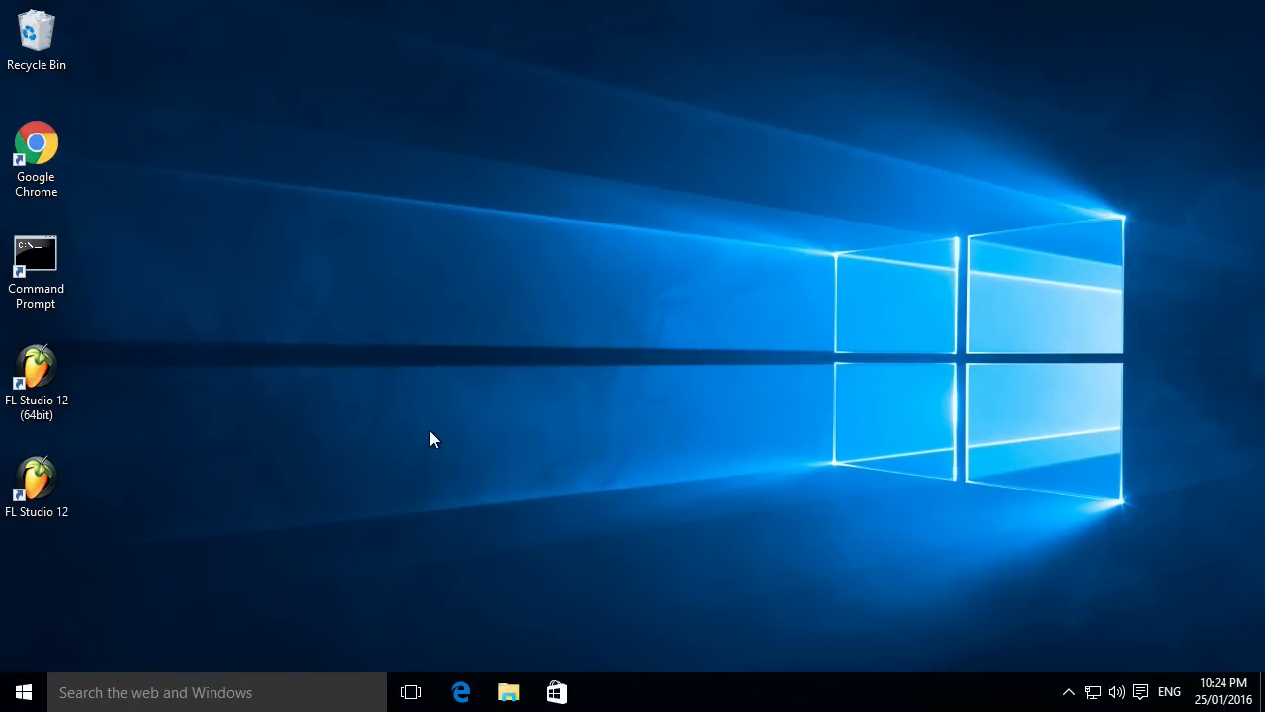
mouse_move(431, 439)
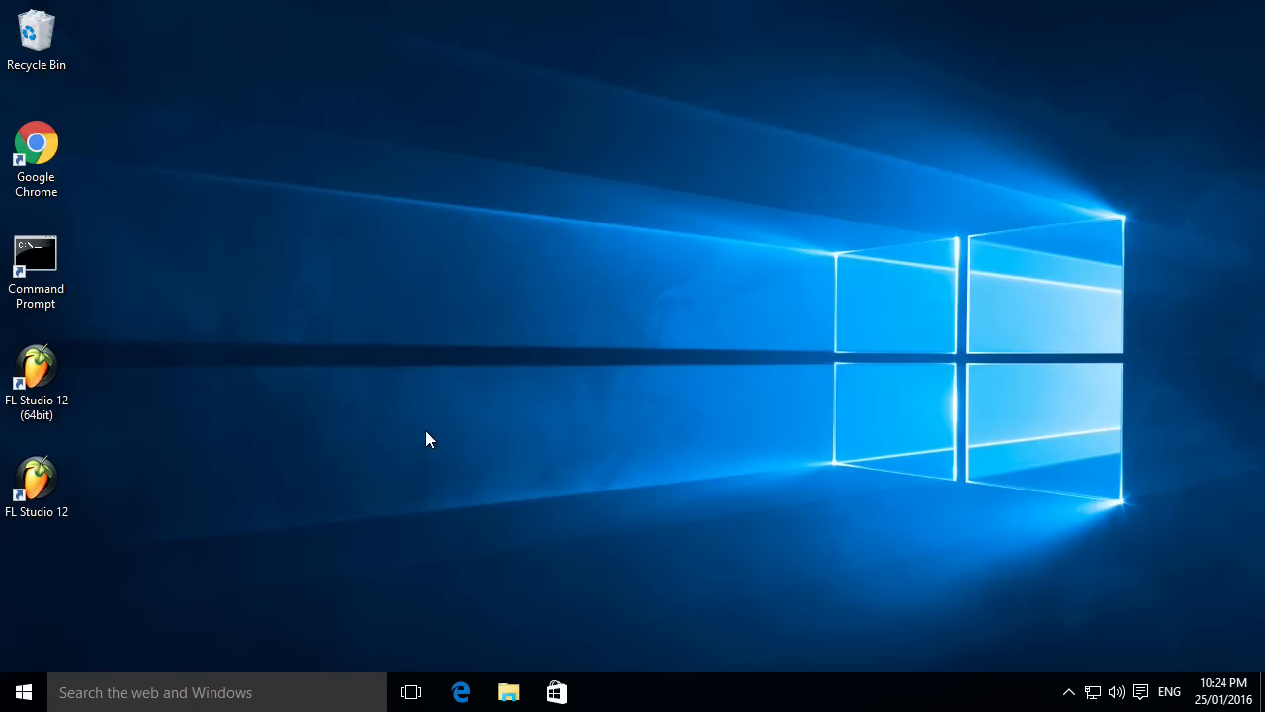
mouse_move(117, 306)
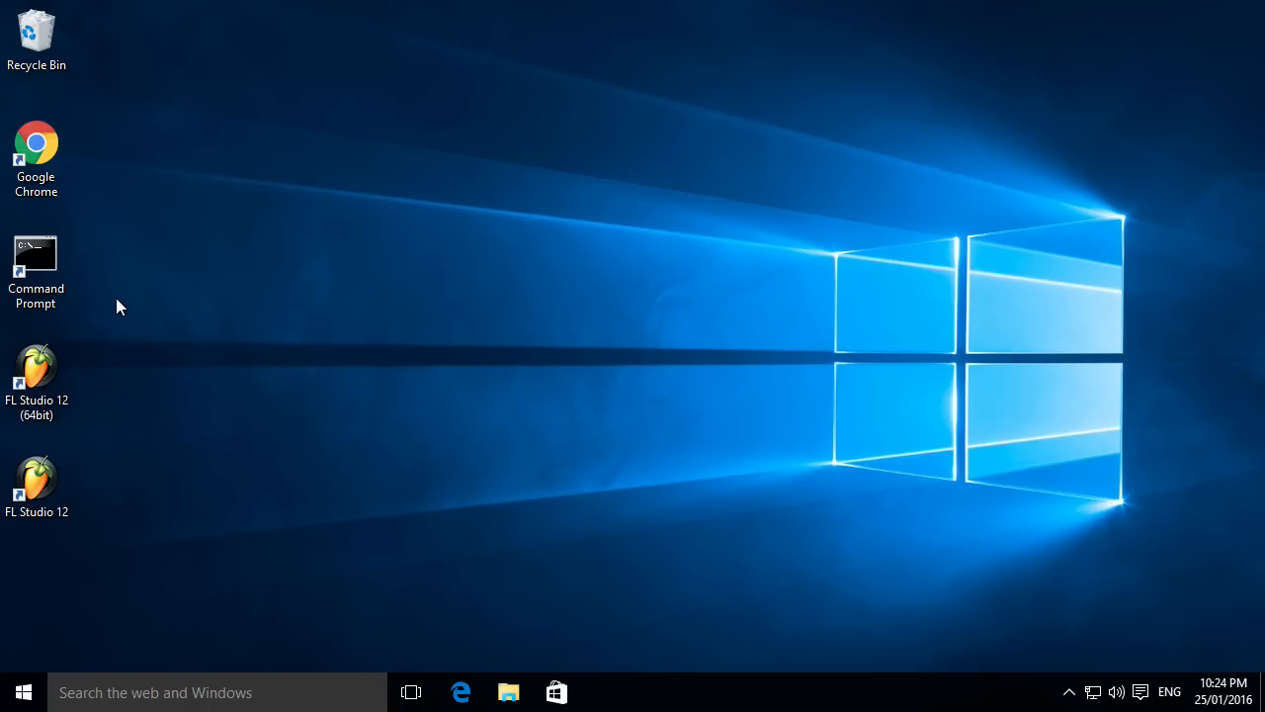
- Bring up the context menu of the Command Prompt desktop shortcut with Run as administrator available
left_click(36, 261)
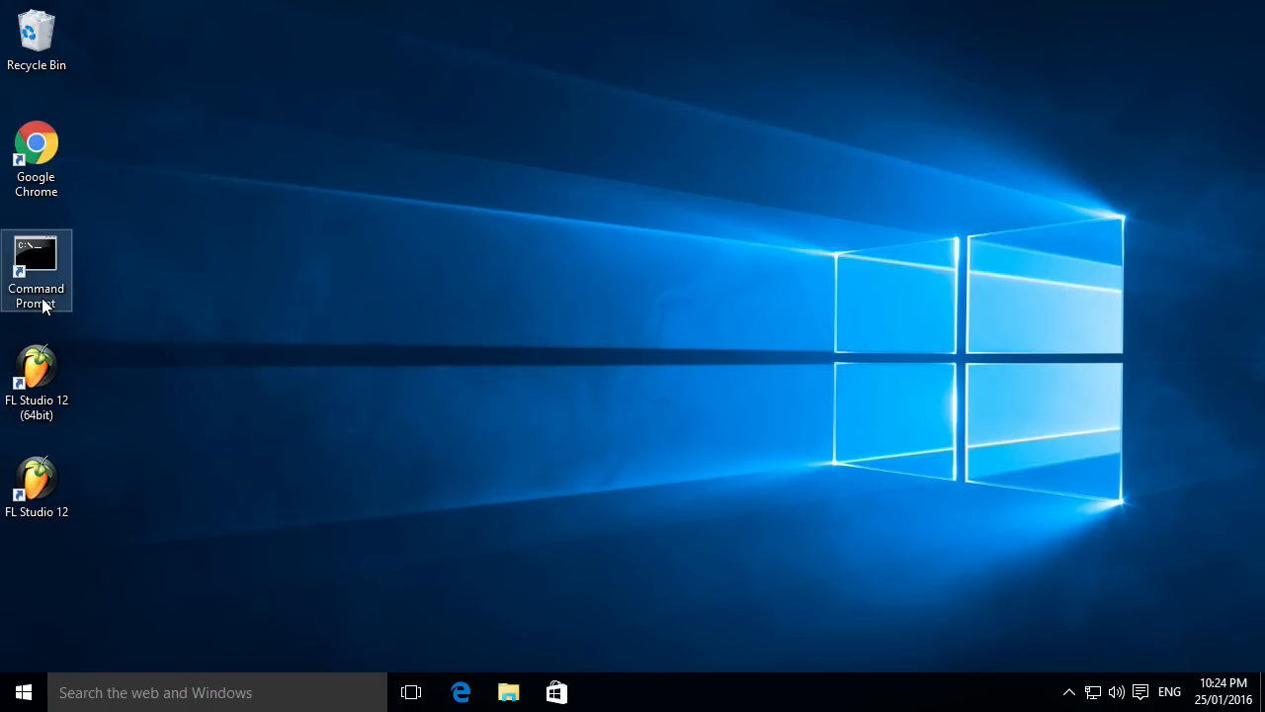
right_click(36, 269)
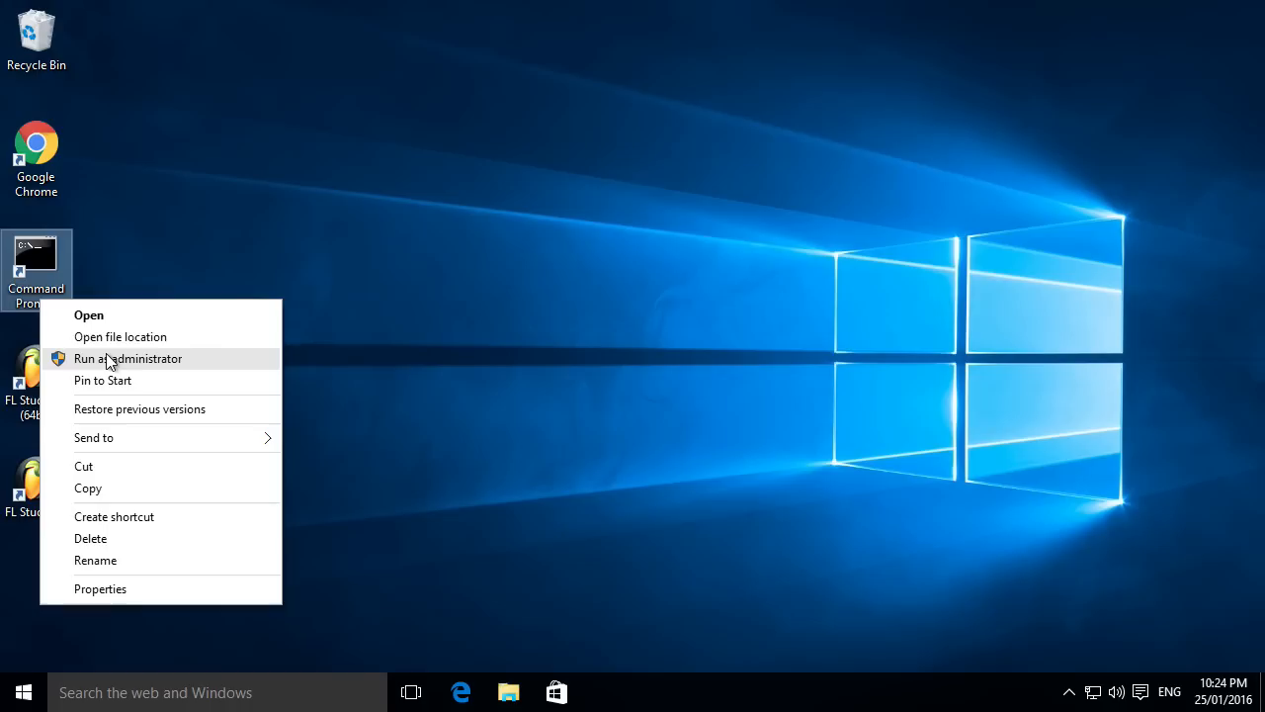
mouse_move(62, 372)
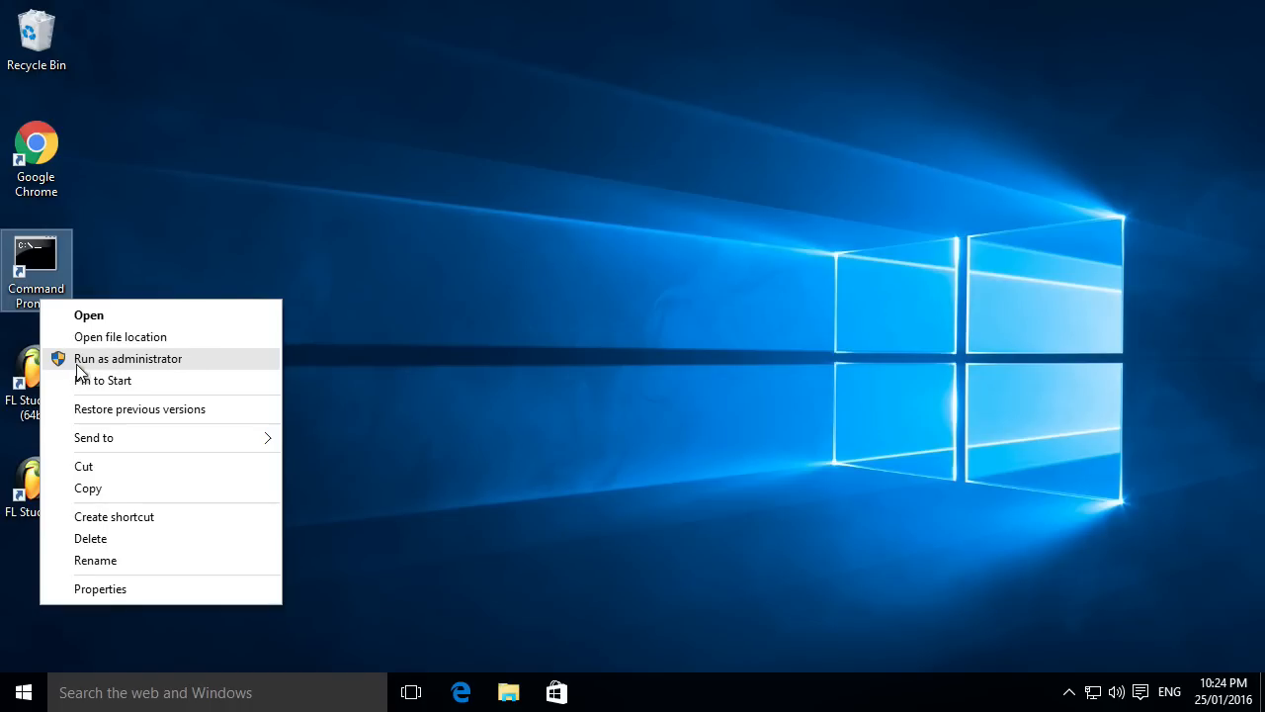
mouse_move(118, 360)
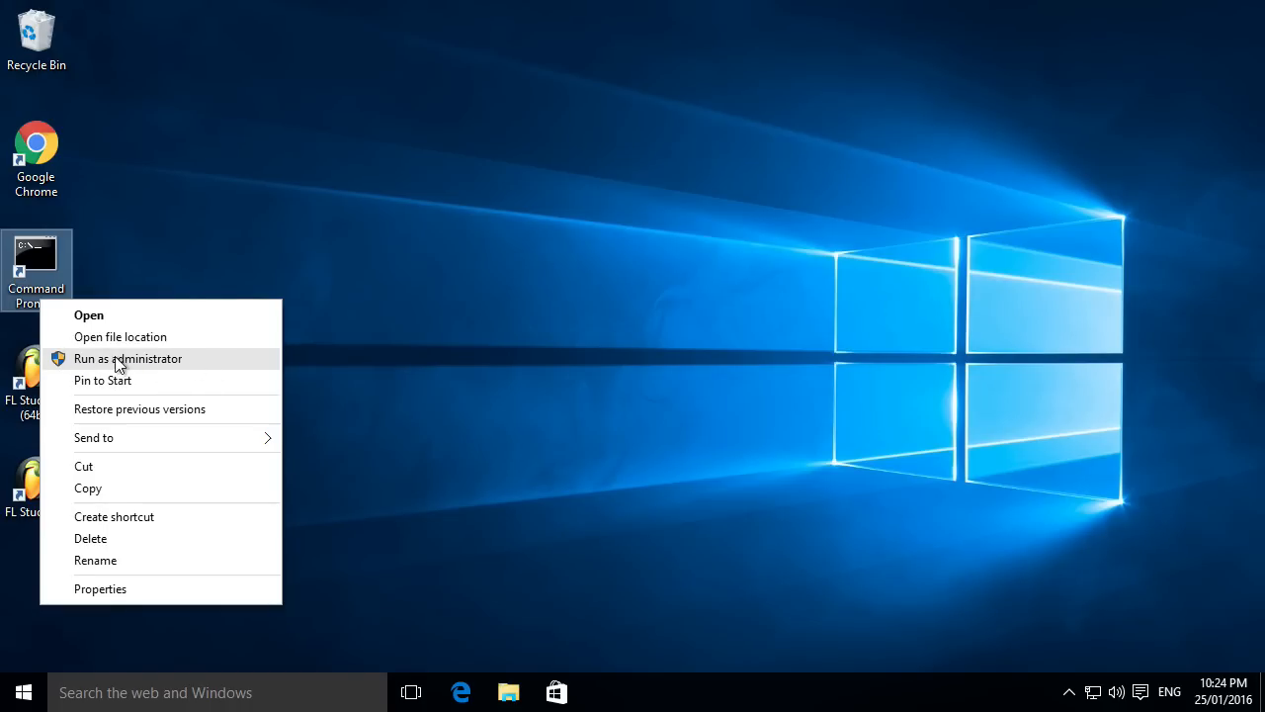
- Start an elevated Command Prompt through UAC and run bcdedit to list the boot configuration
left_click(126, 360)
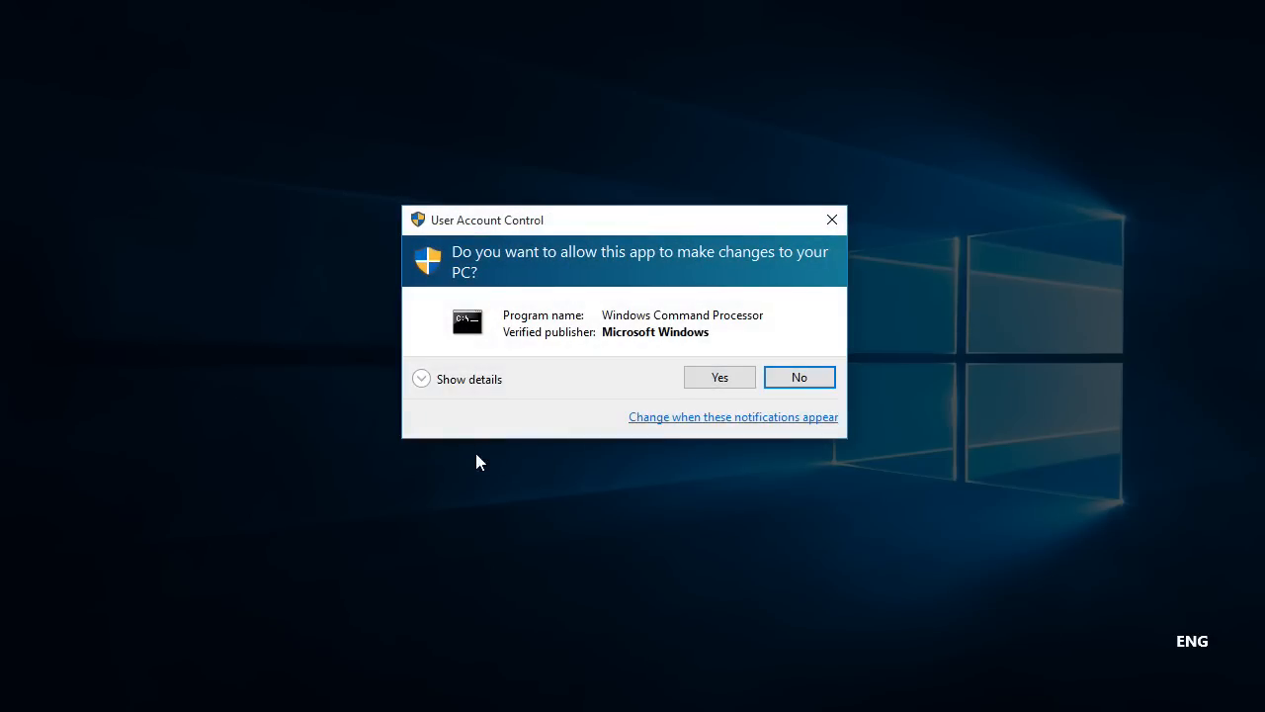
left_click(719, 375)
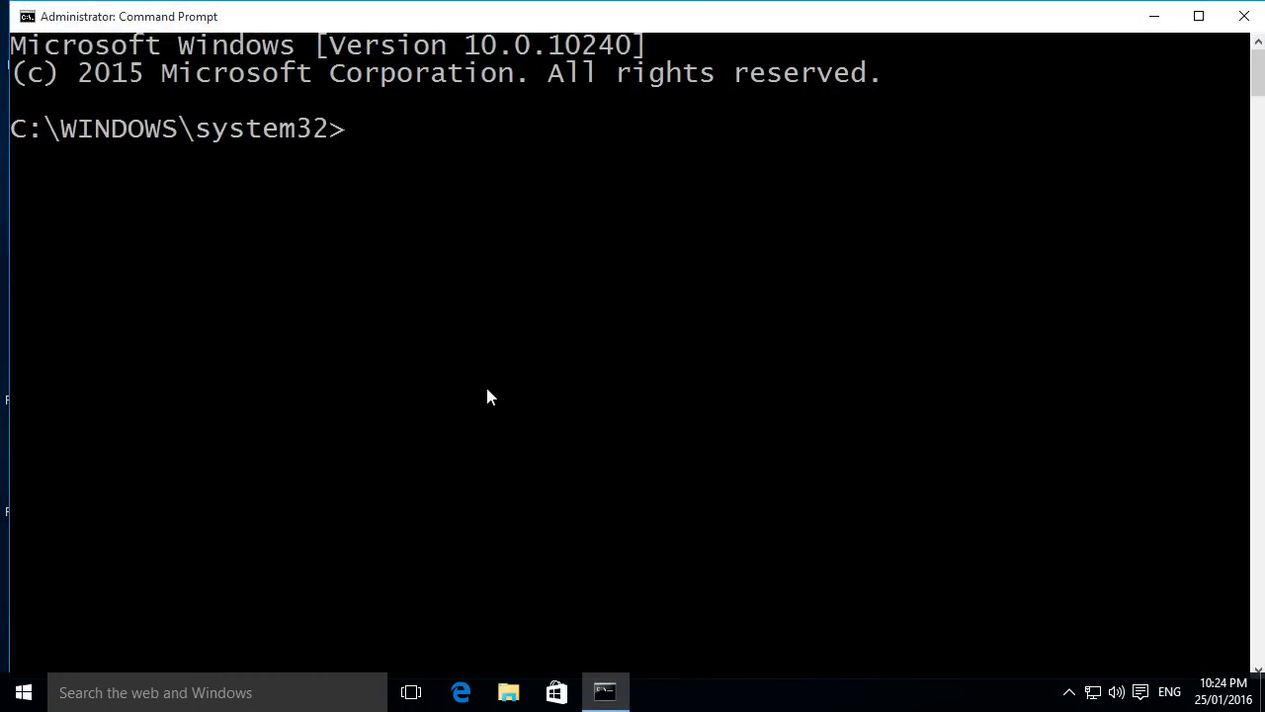
type("bc")
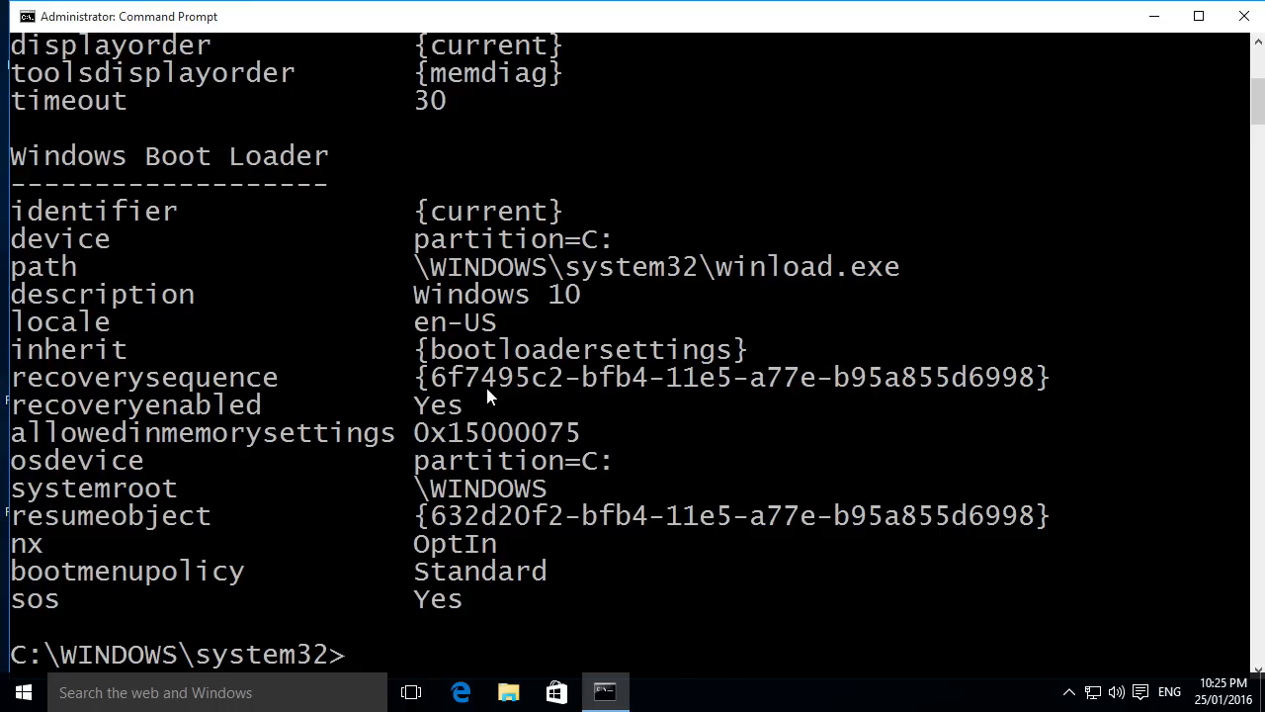
mouse_move(99, 405)
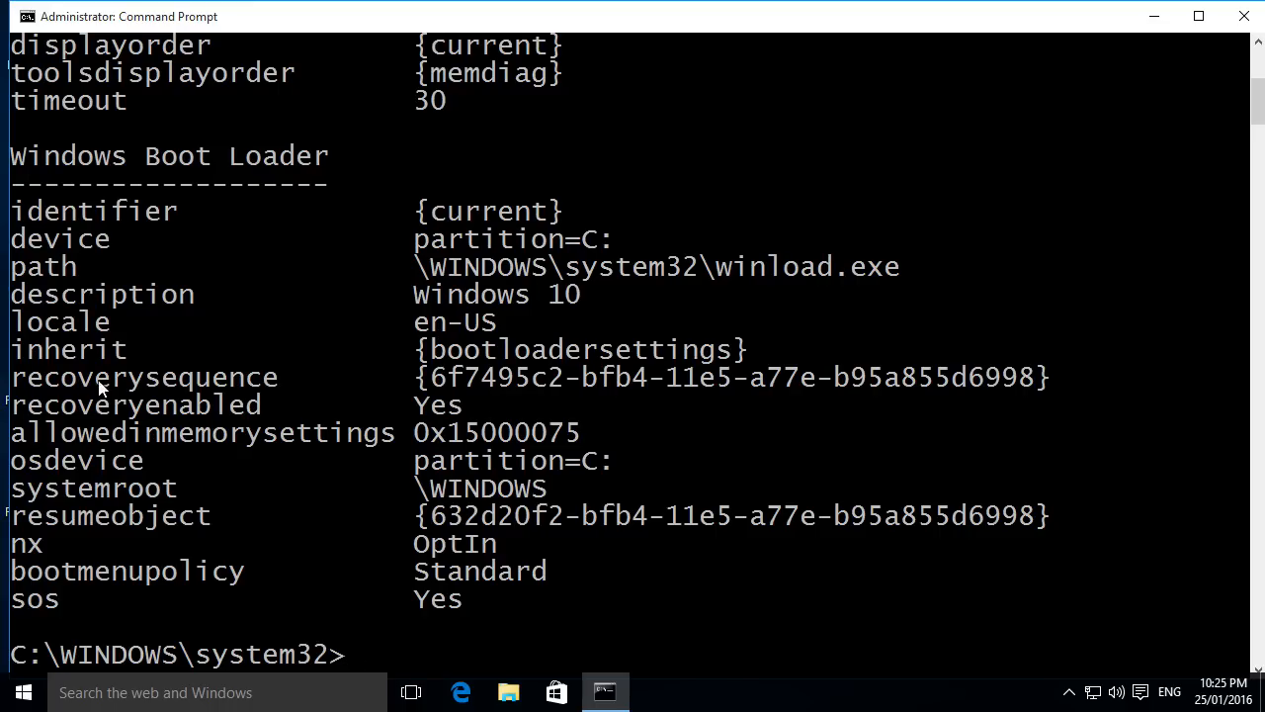
mouse_move(83, 600)
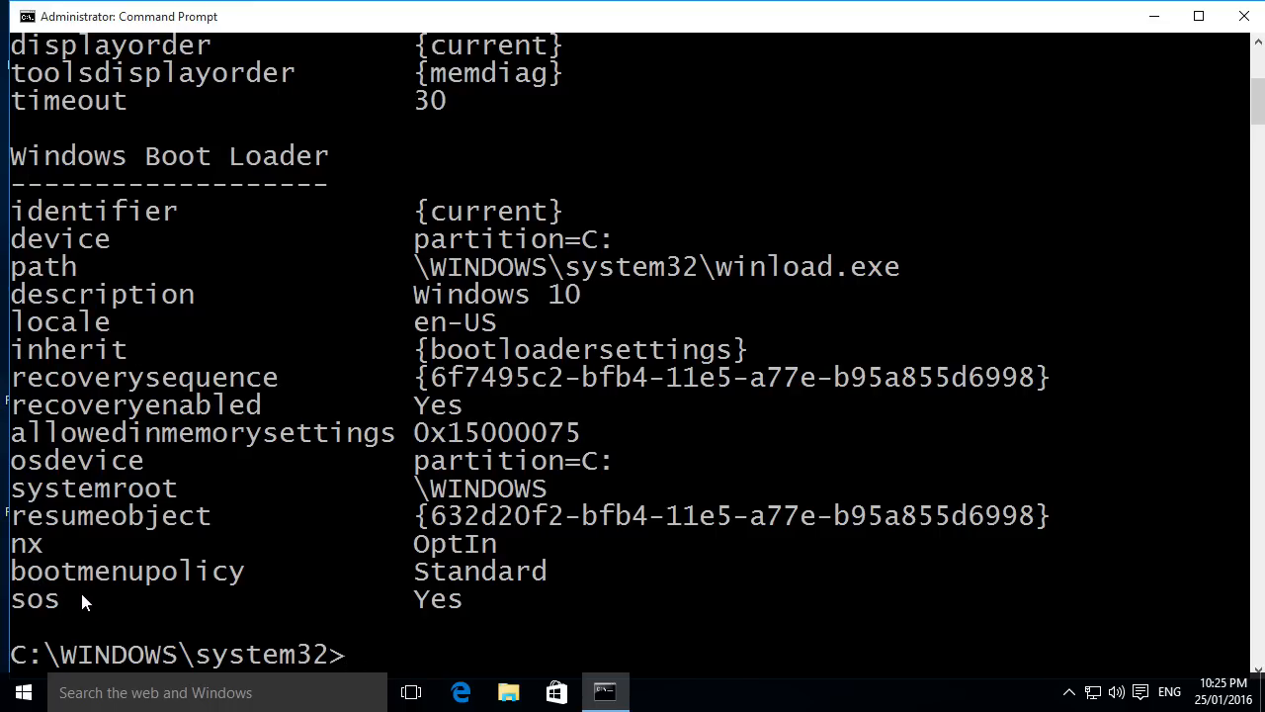
mouse_move(379, 603)
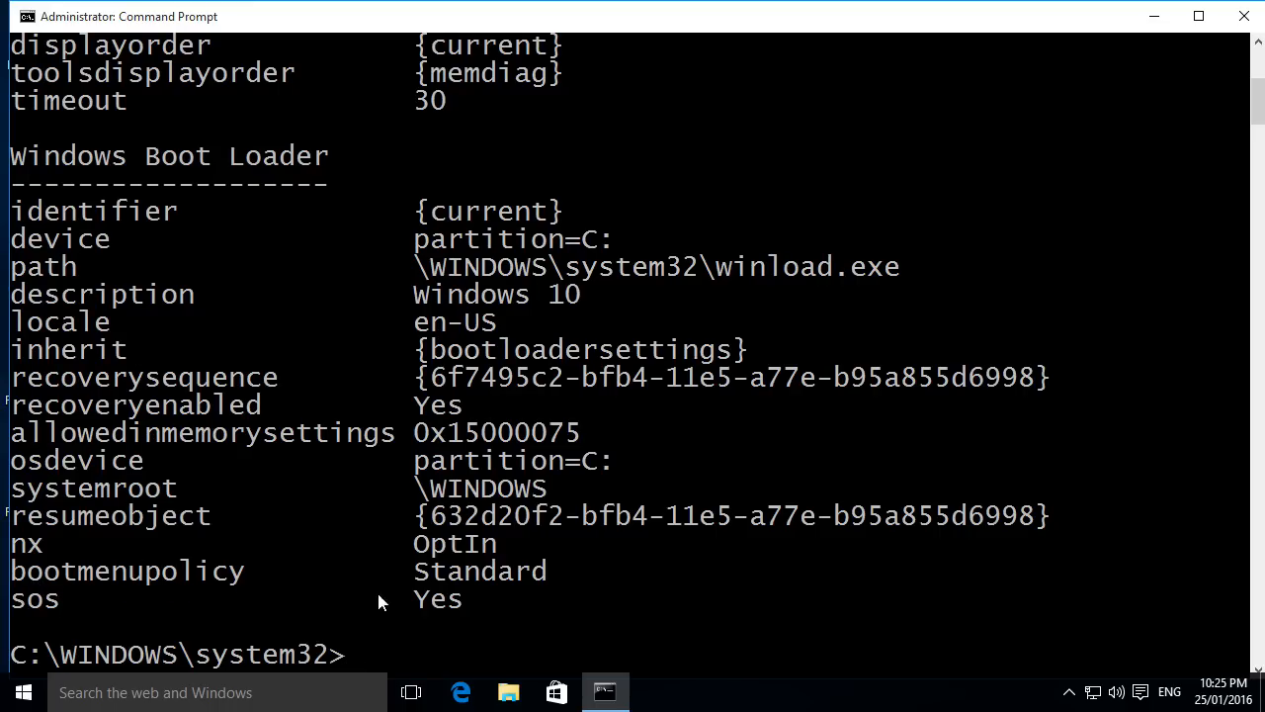
mouse_move(547, 585)
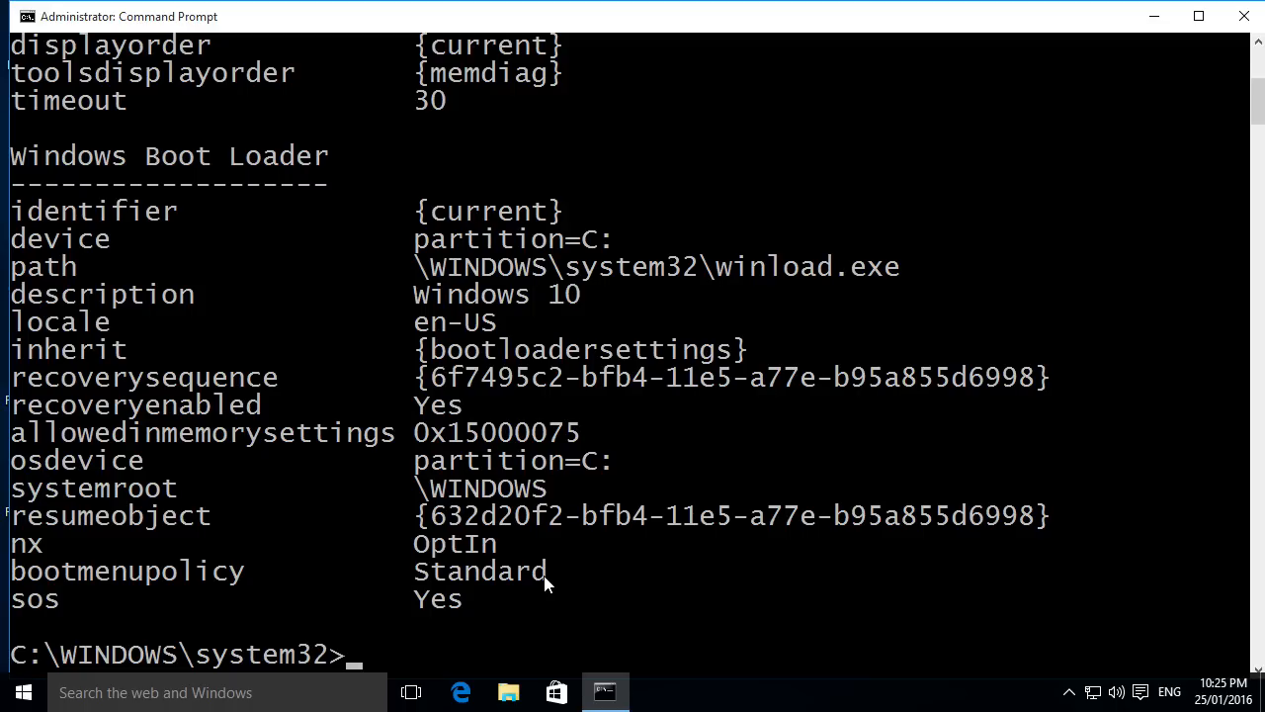
- Run bcdedit -set {default} bootmenupolicy Legacy, then rerun bcdedit to confirm Legacy
type("bc")
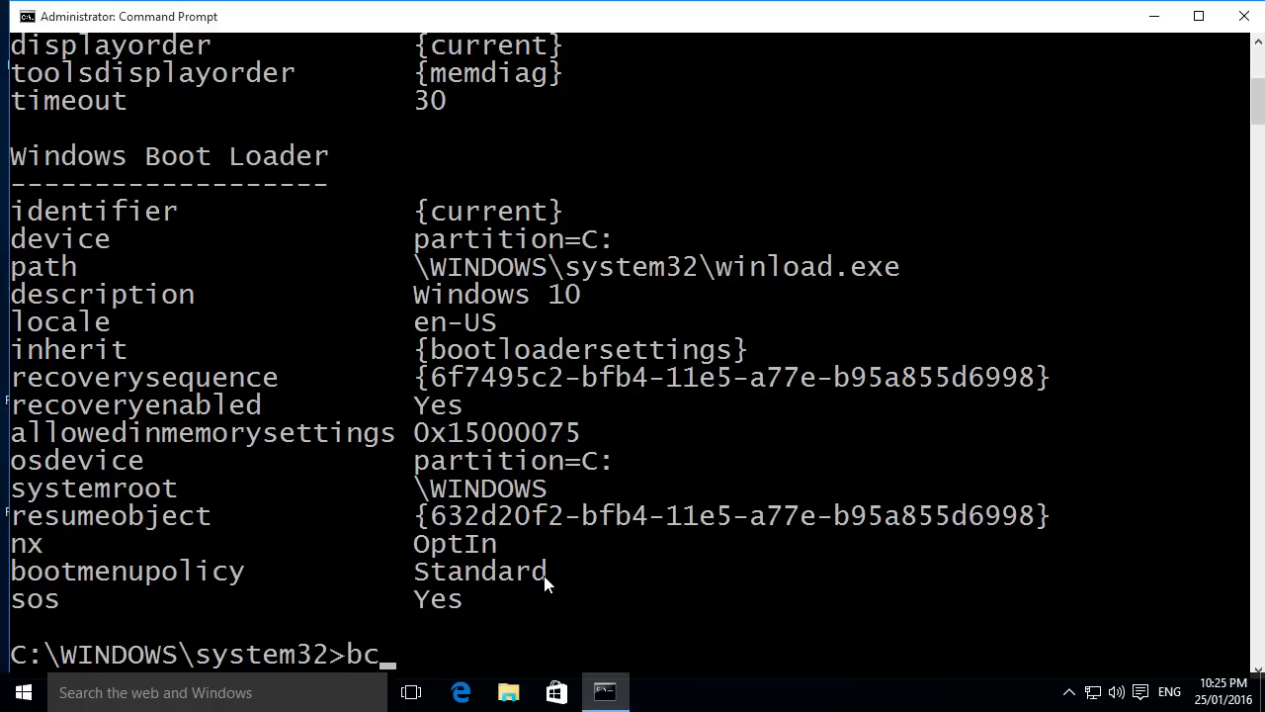
type("dedit -set {defaul")
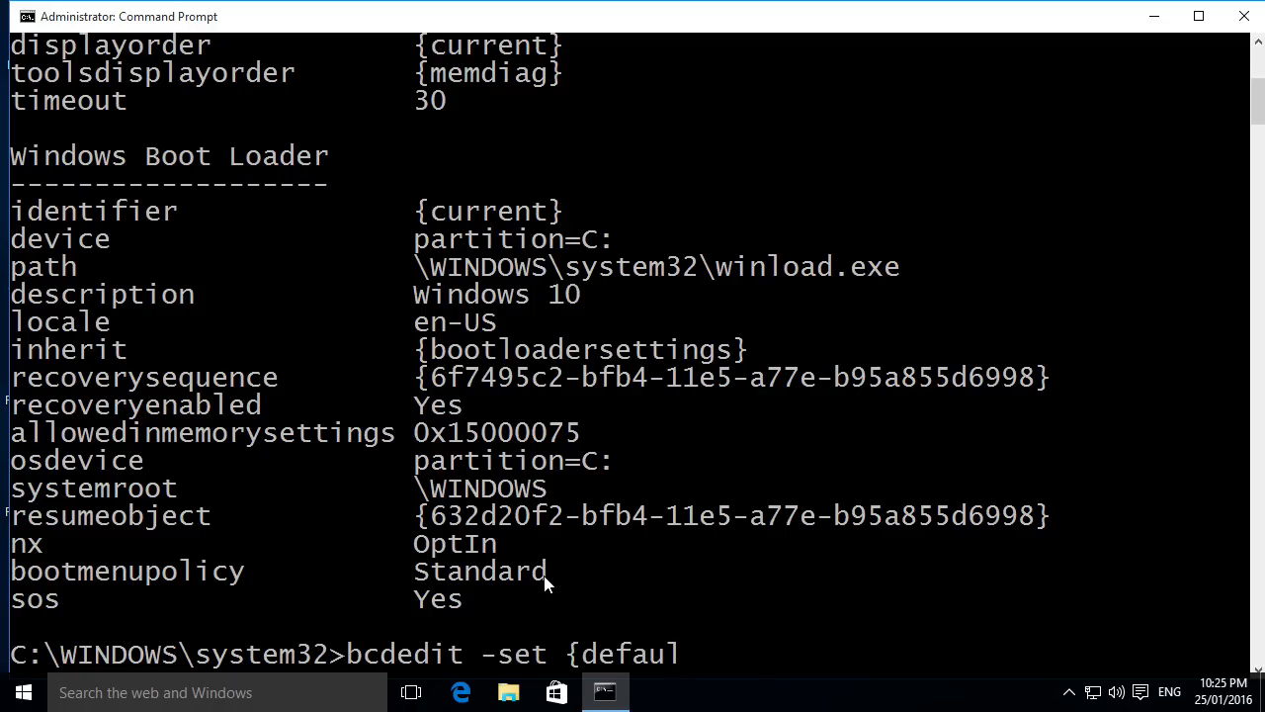
type("t}")
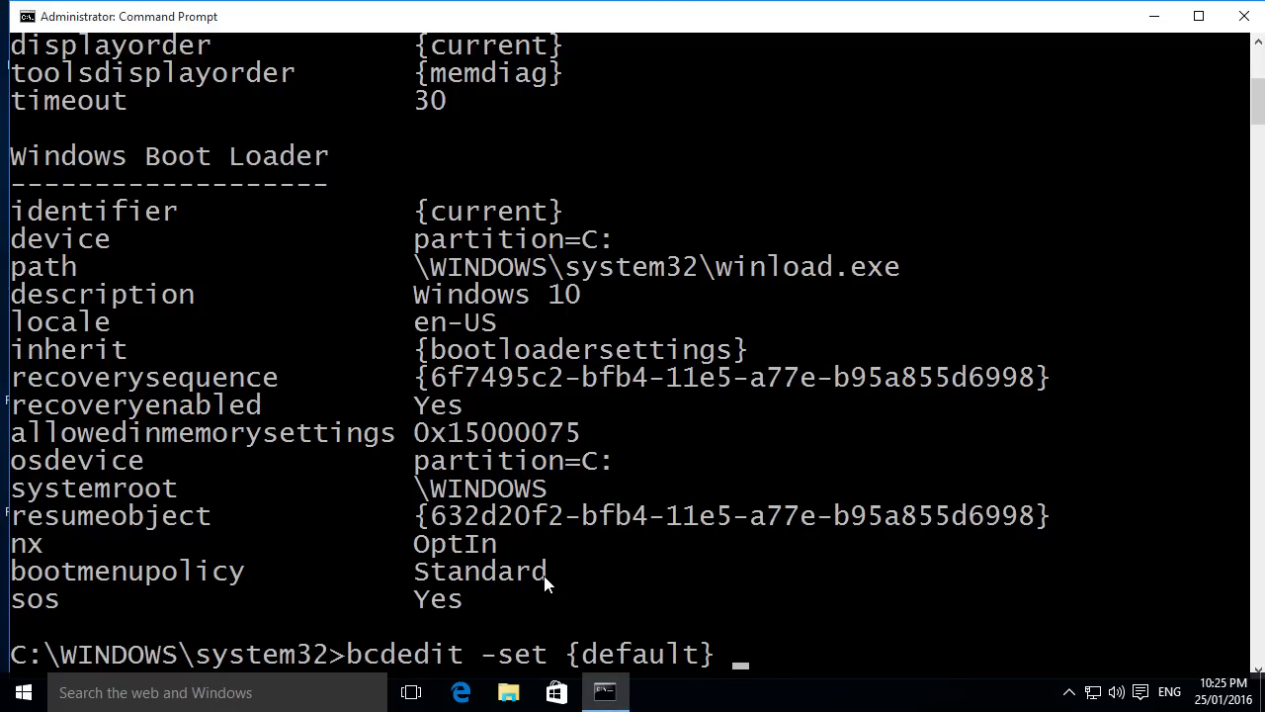
type("bootmenupolicy Legacy")
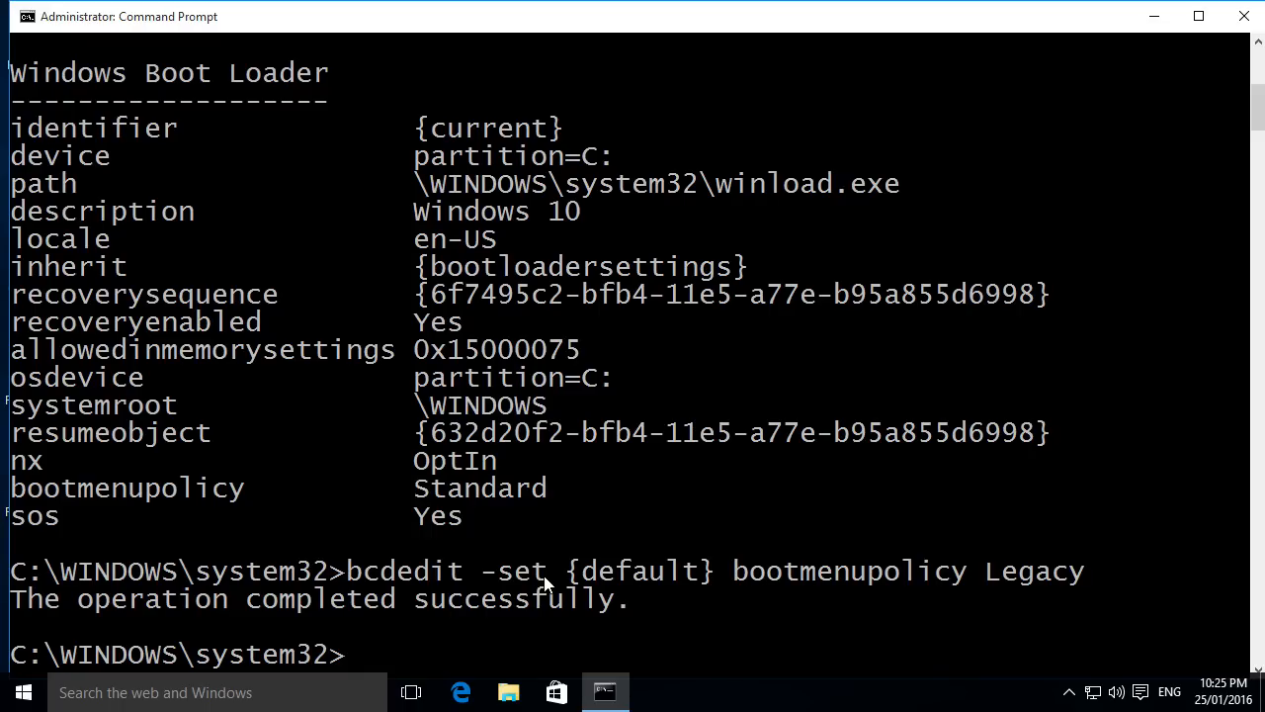
type("bcdedit")
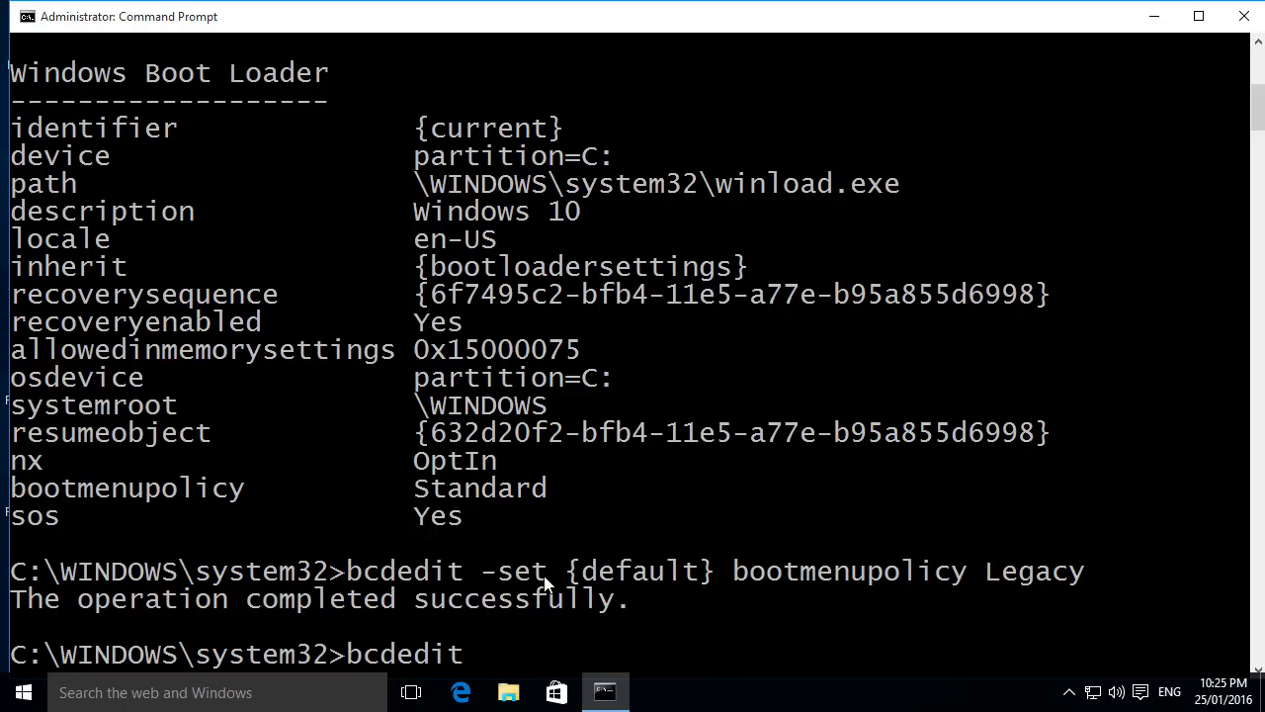
key("Enter")
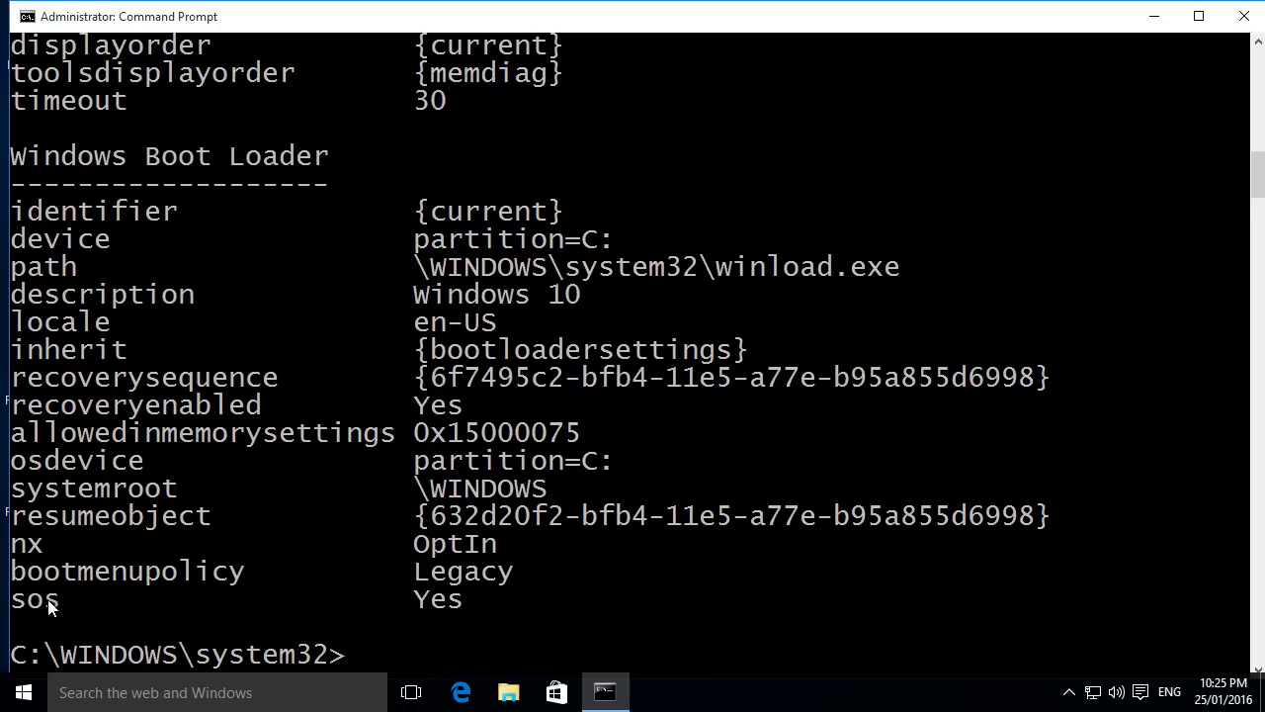
mouse_move(462, 604)
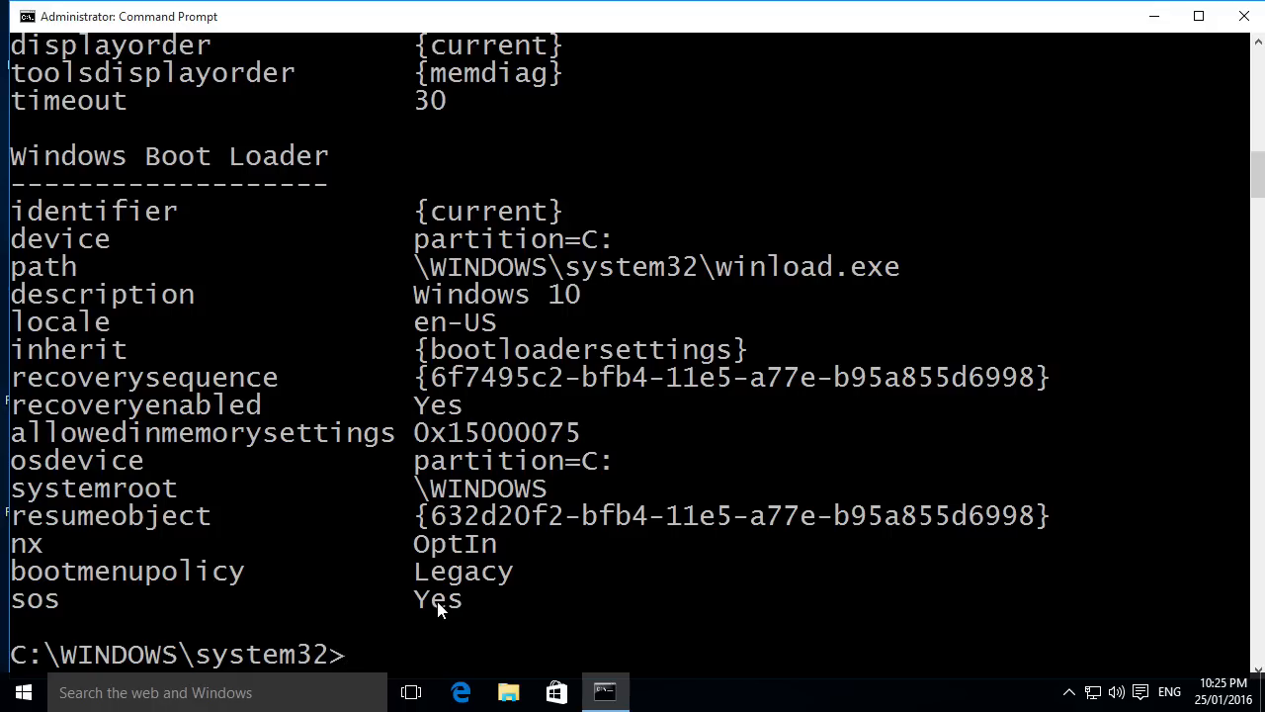
mouse_move(19, 700)
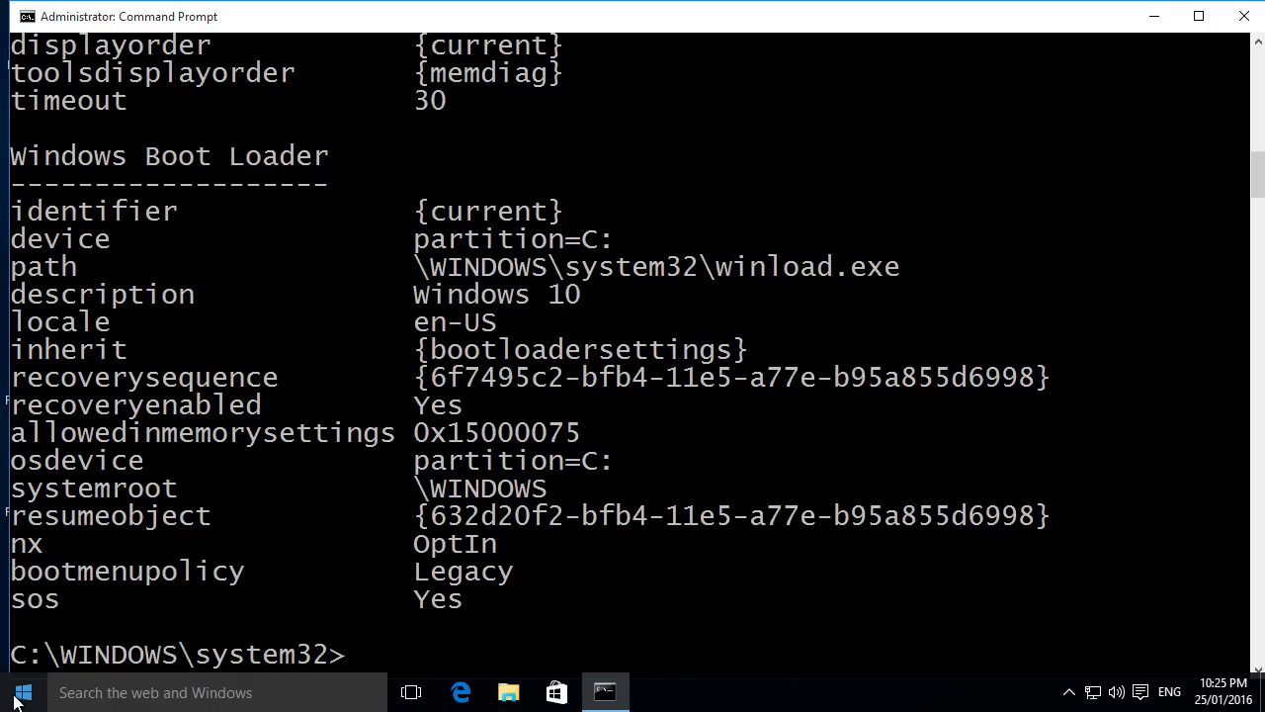
- Restart the computer from the Start menu's power options
left_click(19, 688)
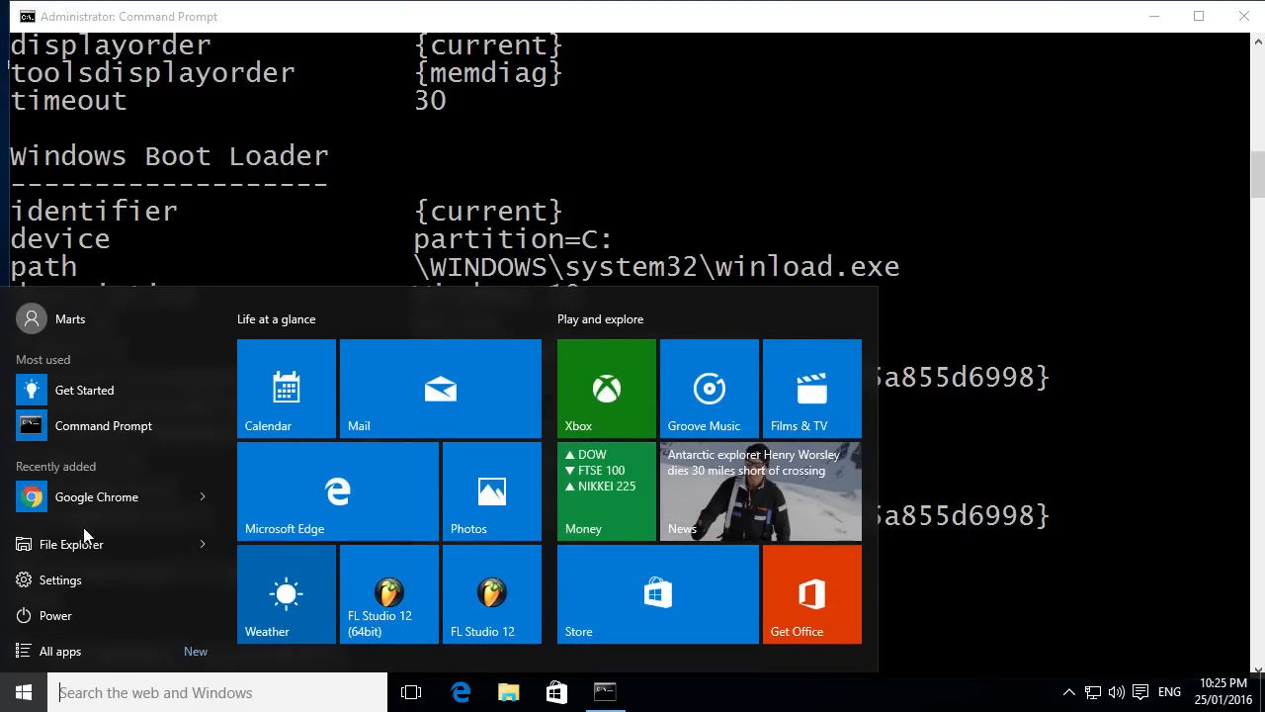
left_click(55, 615)
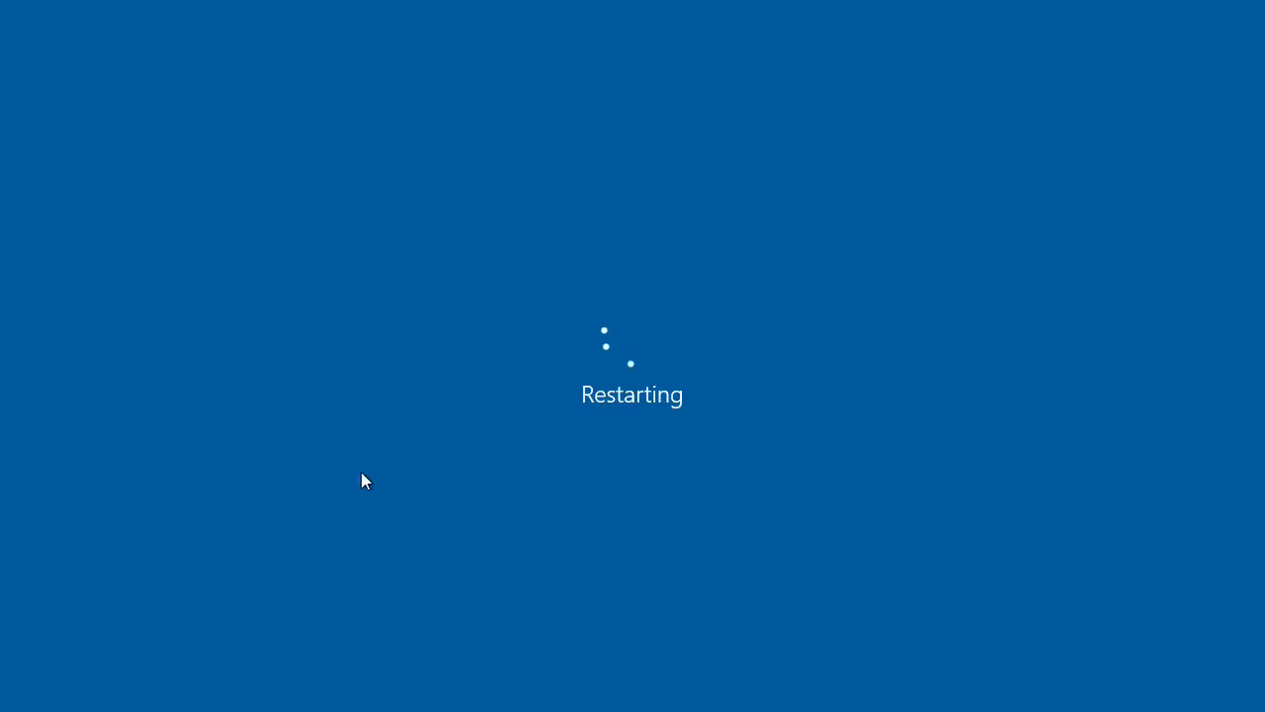
mouse_move(641, 465)
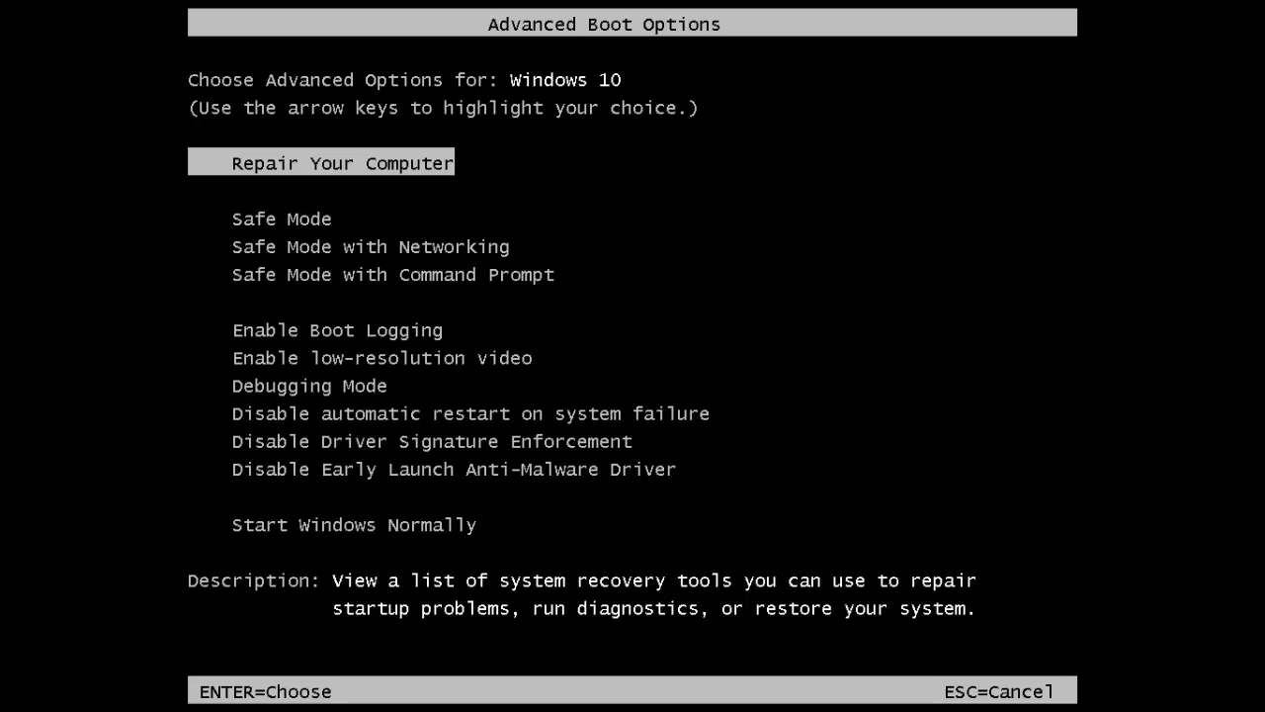
- Browse the Advanced Boot Options entries (Safe Mode, Safe Mode with Networking, Debugging Mode) and start Windows normally
key("Down")
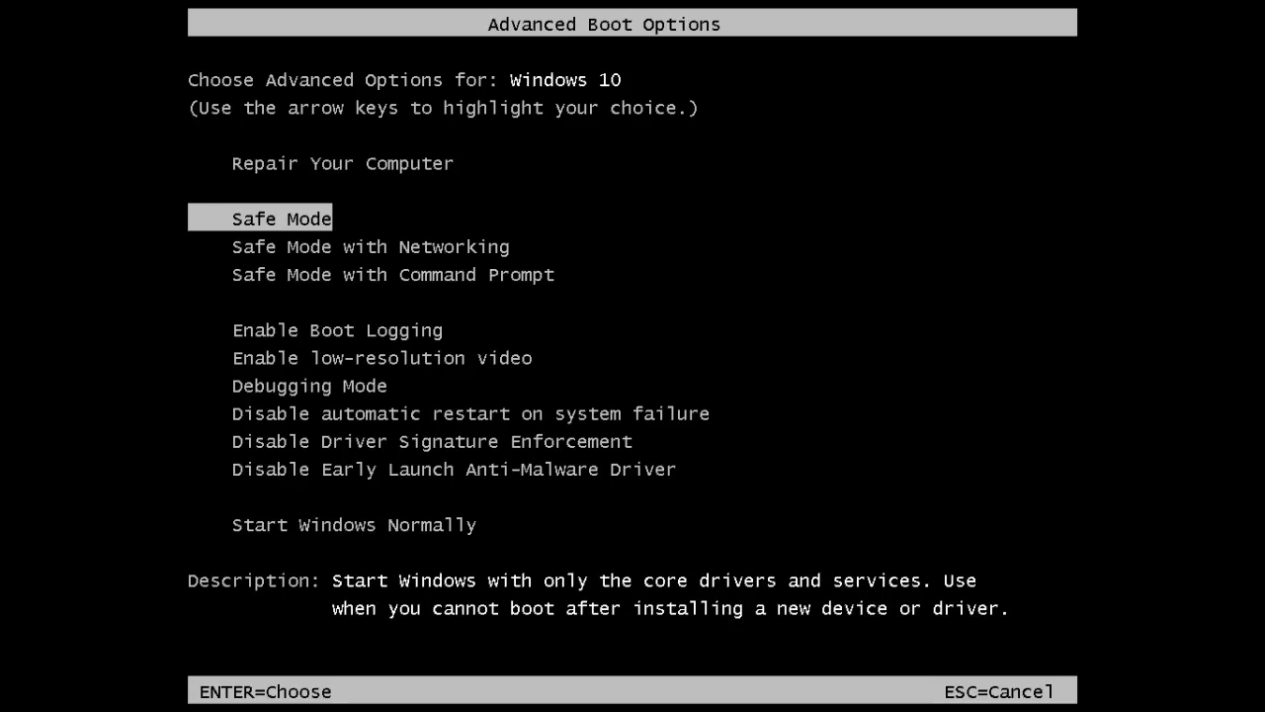
key("Down")
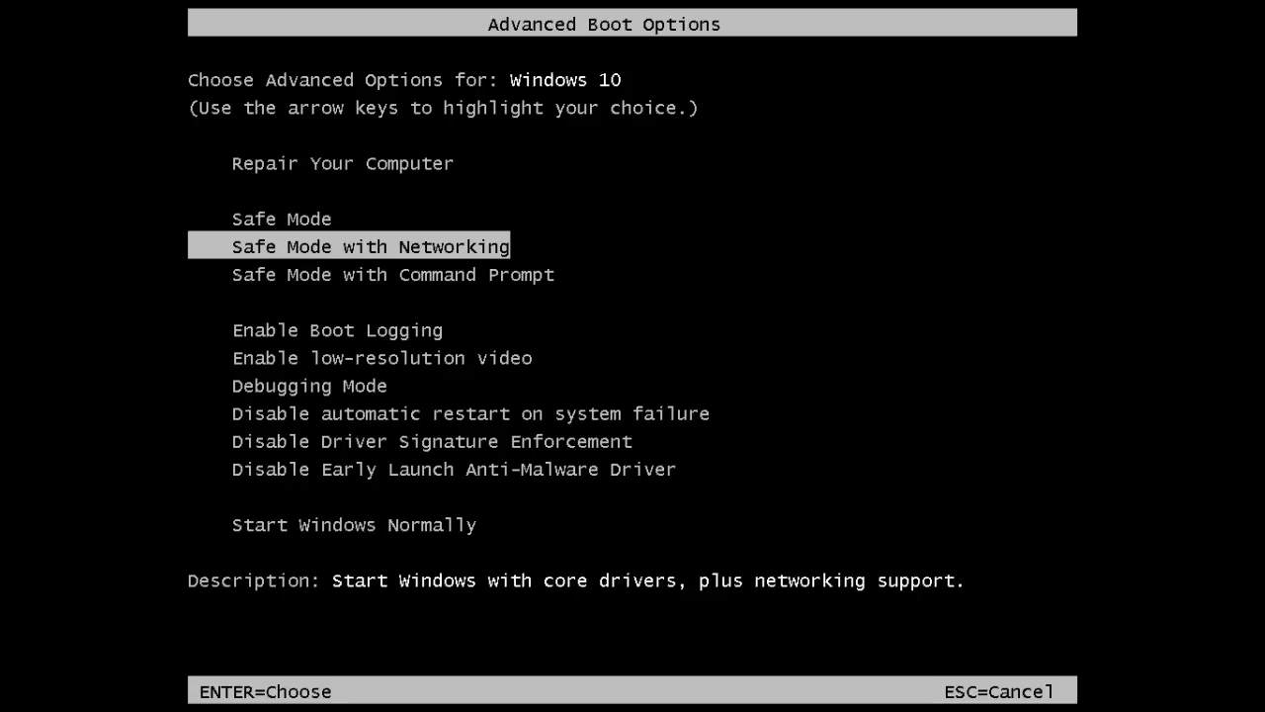
key("Up")
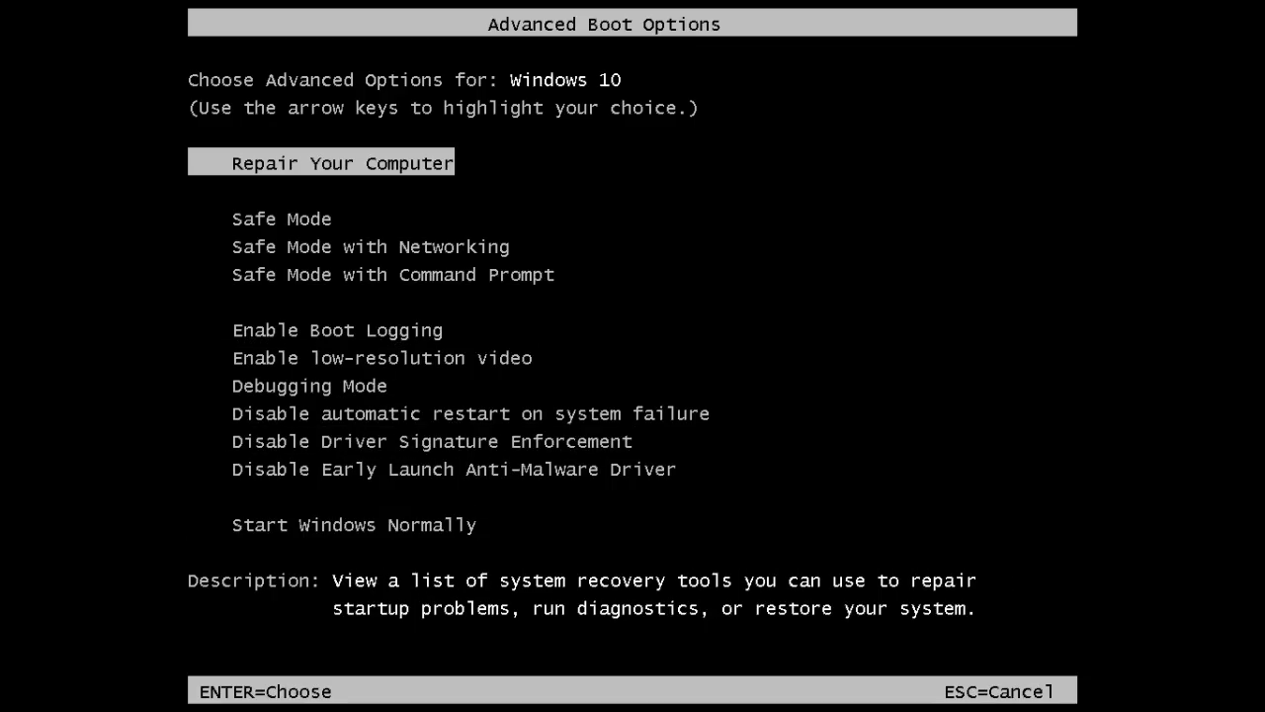
key("Down")
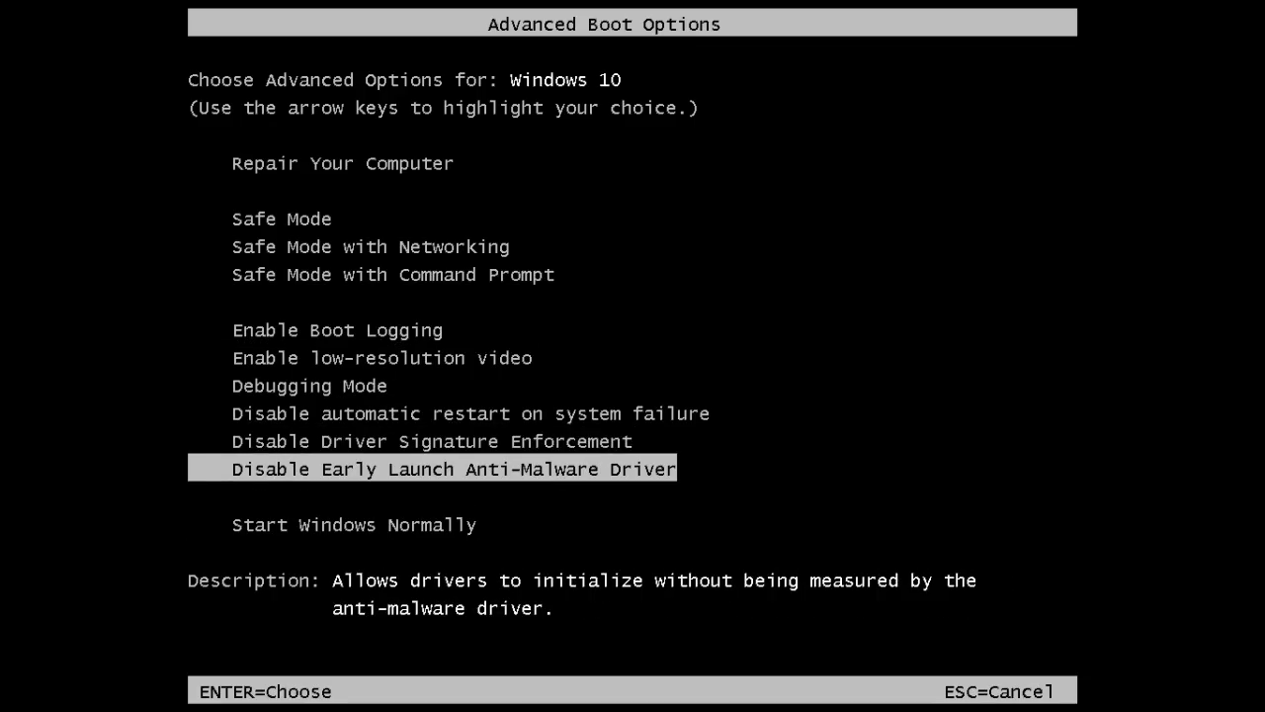
key("Up")
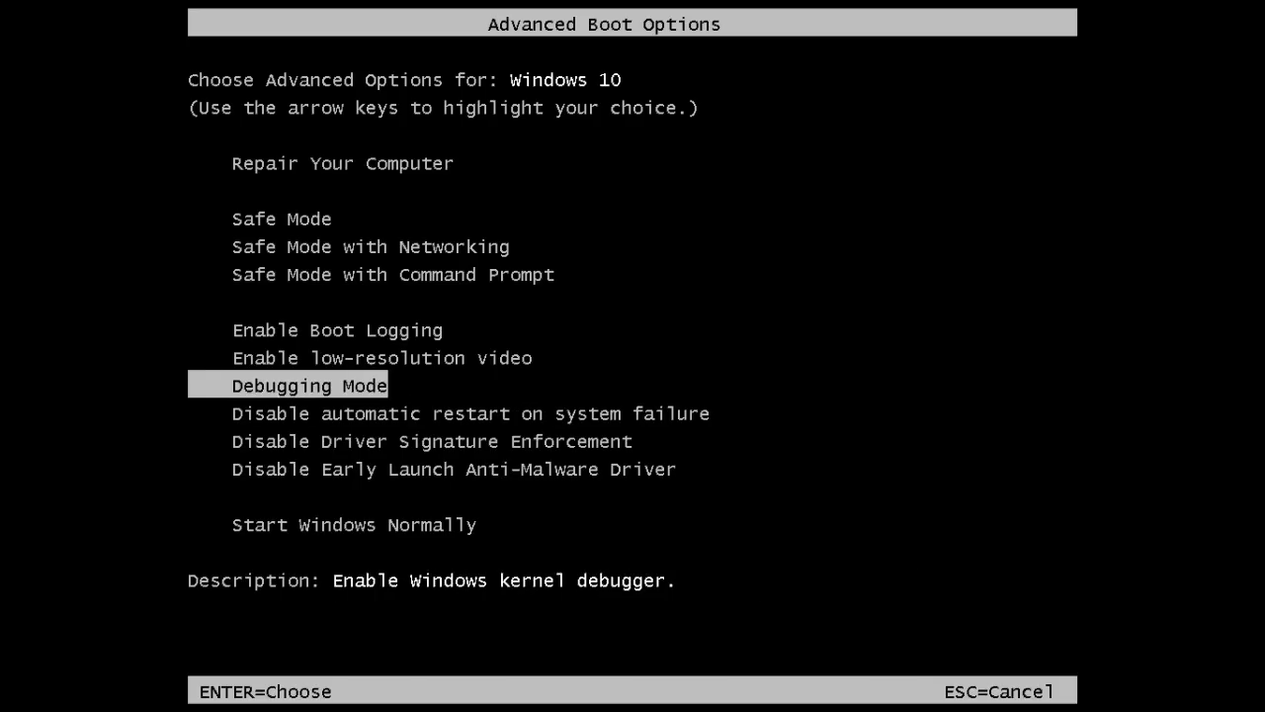
key("up")
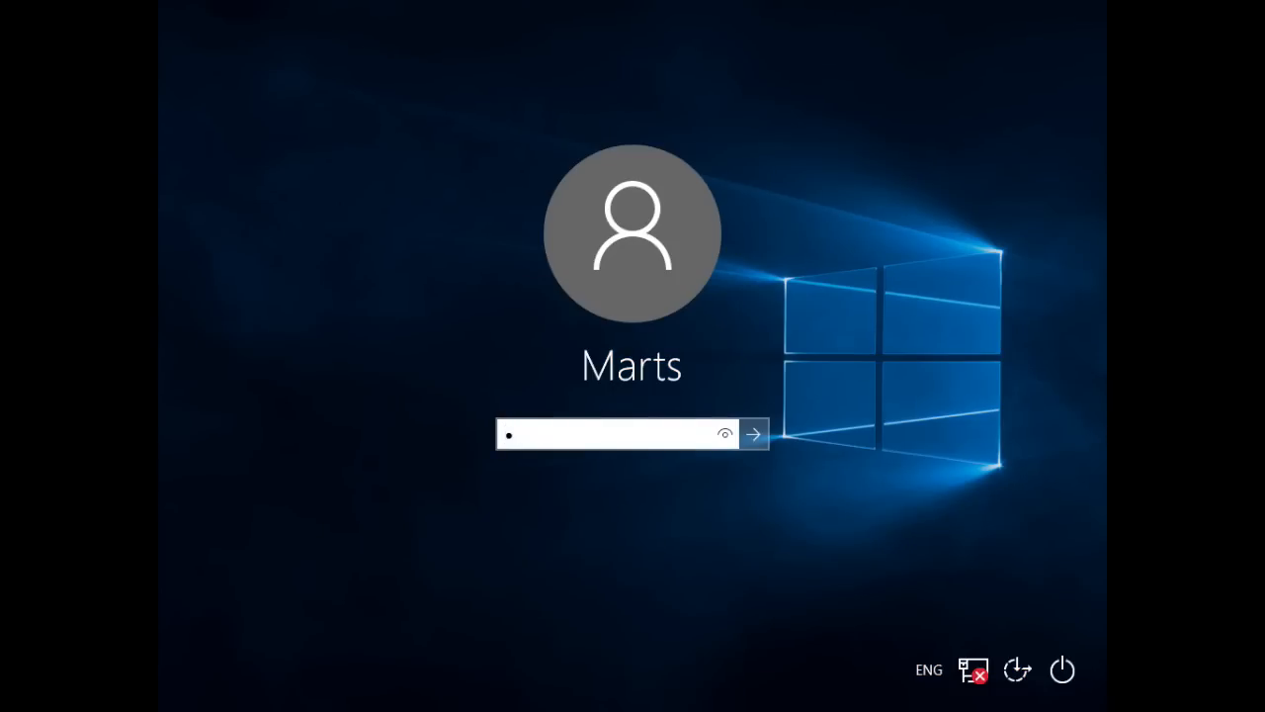
- Sign in to the Safe Mode desktop, then restart the computer from the Start menu
left_click(755, 435)
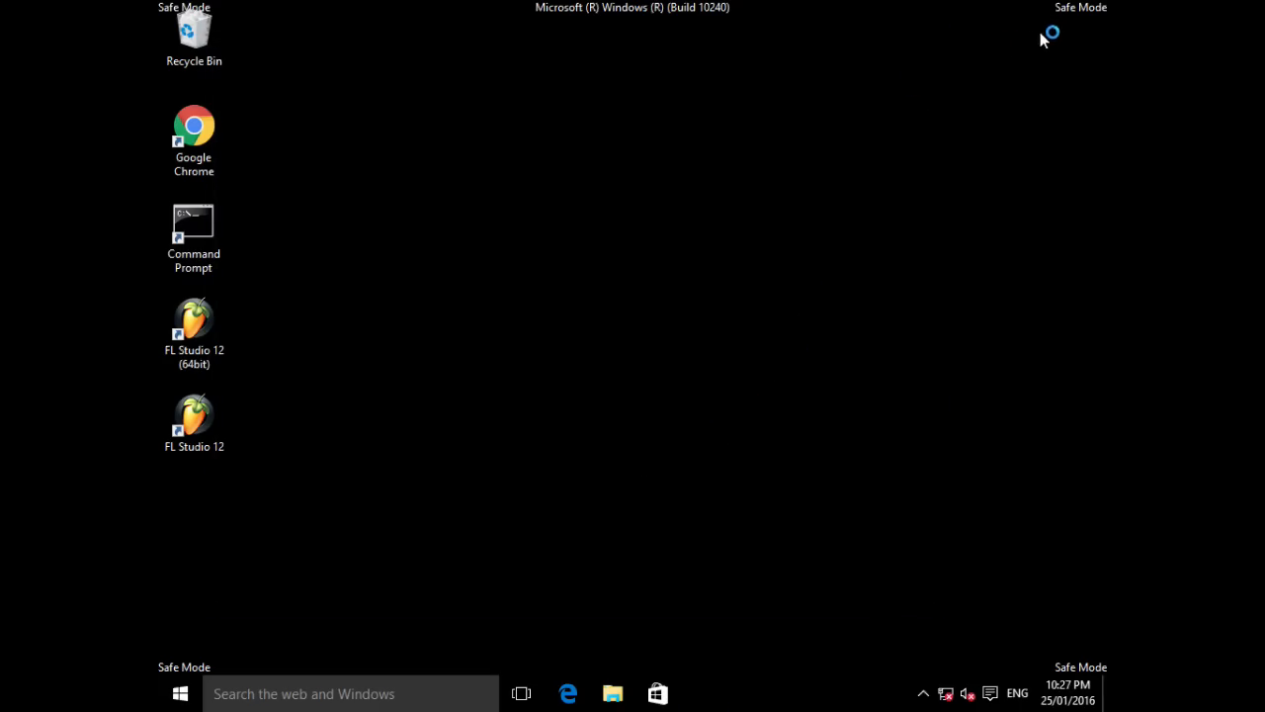
mouse_move(1042, 61)
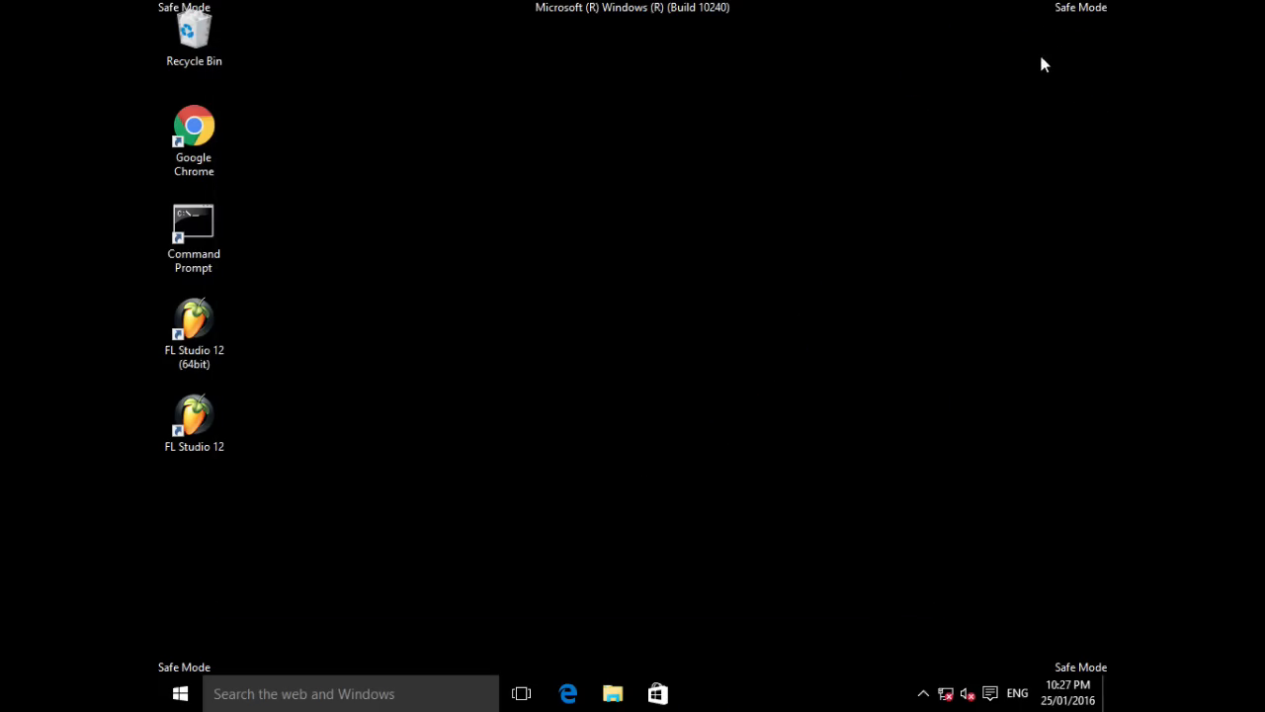
mouse_move(608, 367)
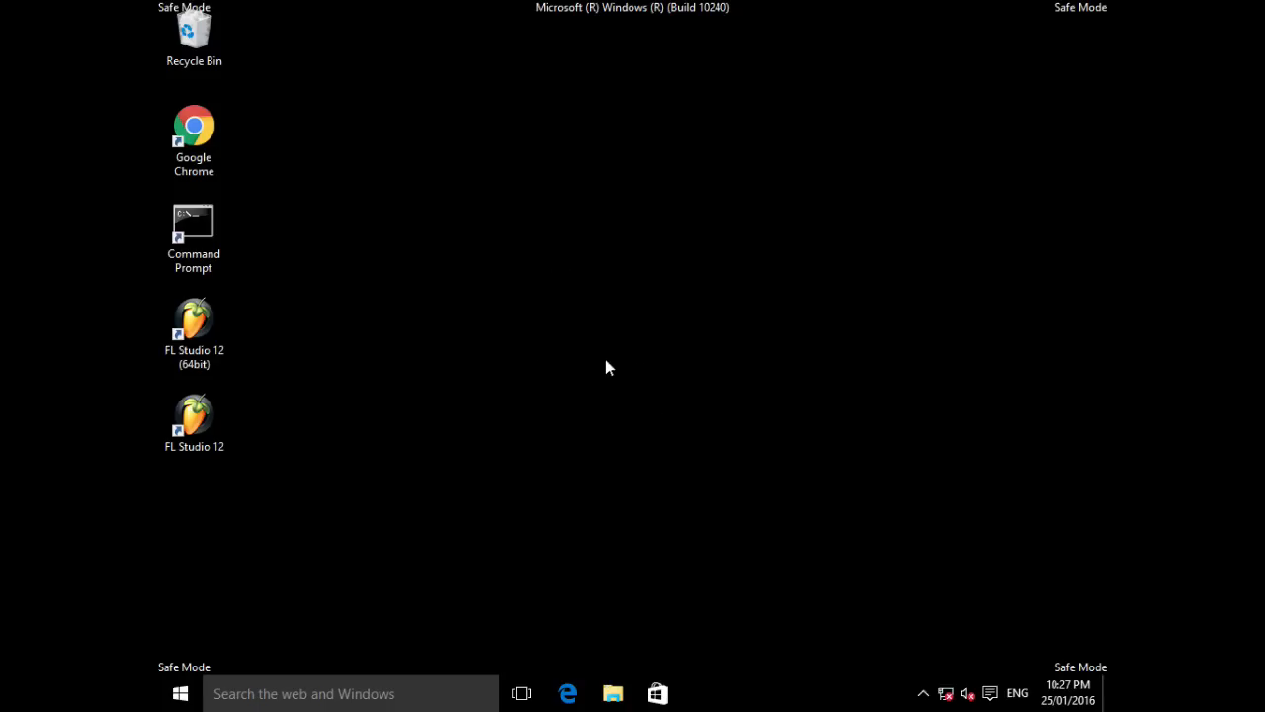
mouse_move(504, 379)
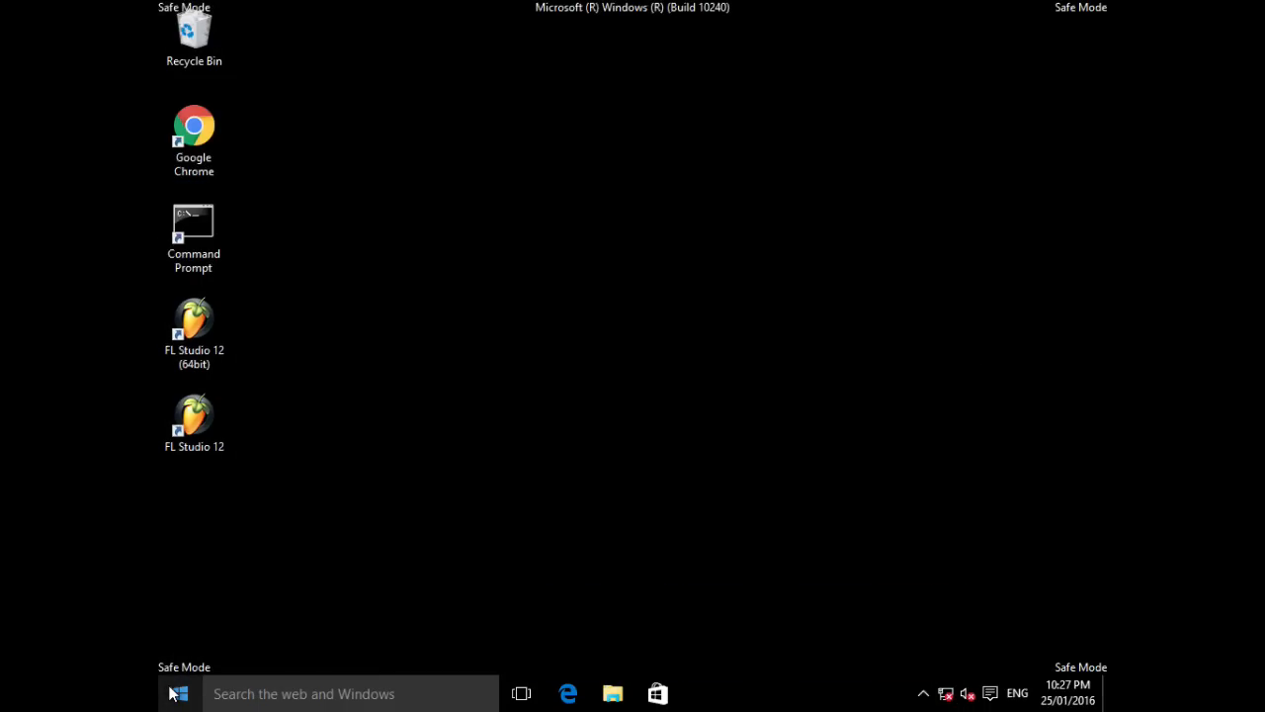
left_click(178, 692)
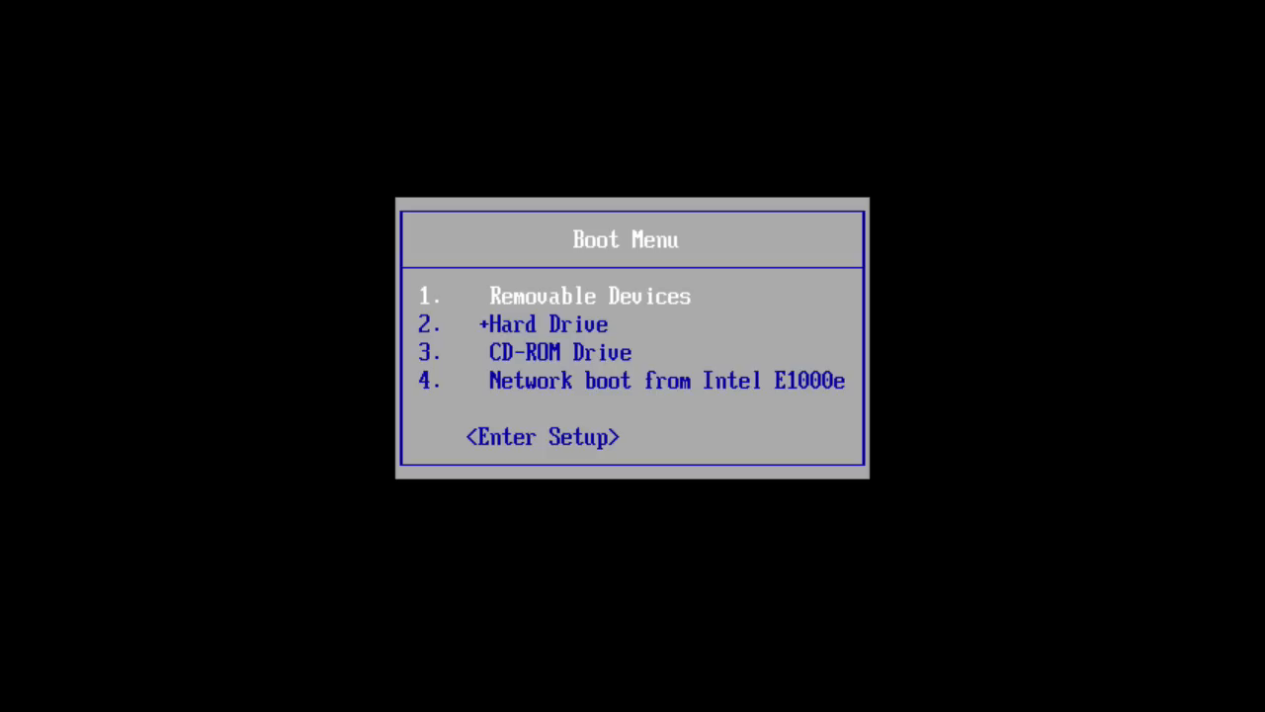
- Select the CD-ROM Drive in the firmware Boot Menu and boot from the Windows installation disc
key("Down")
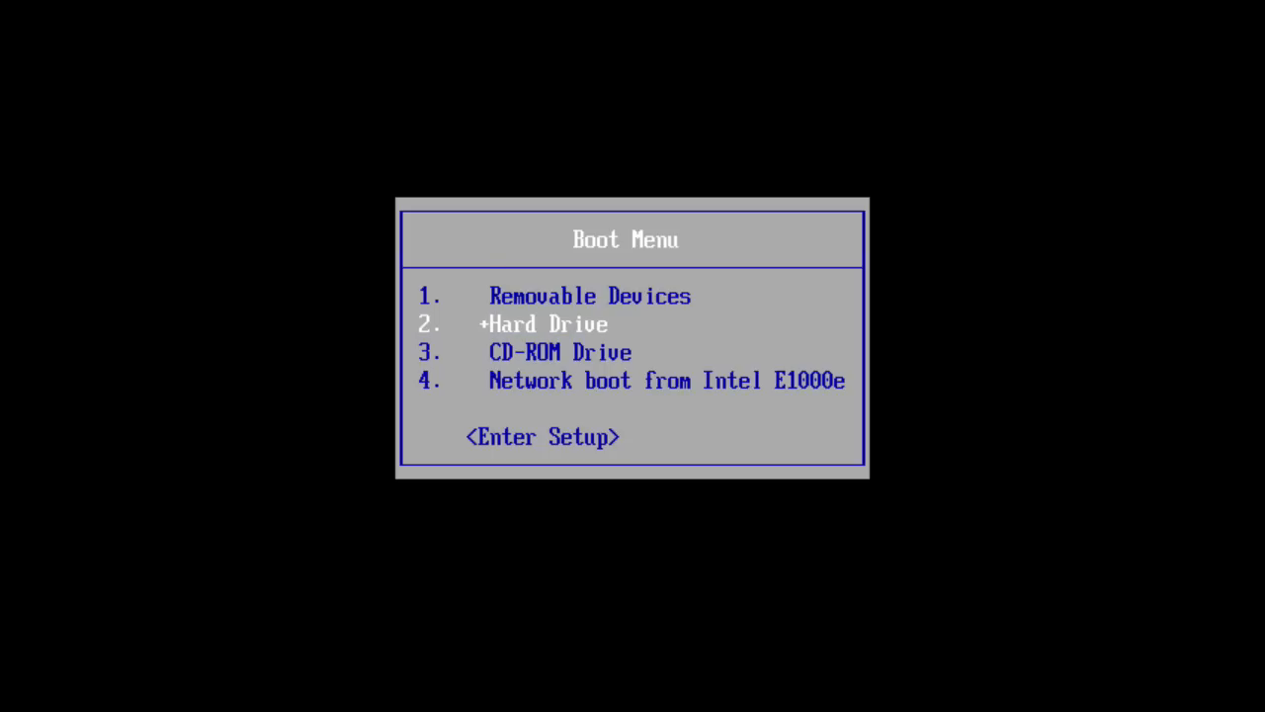
key("Down")
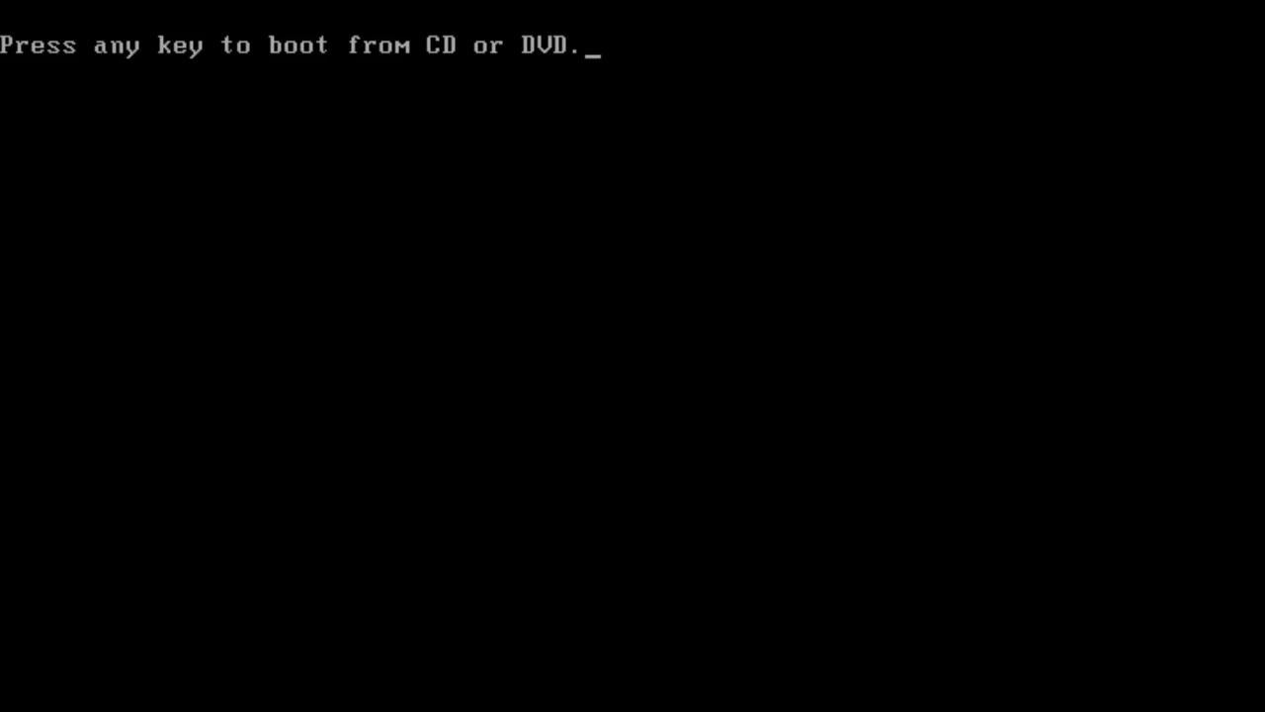
key("enter")
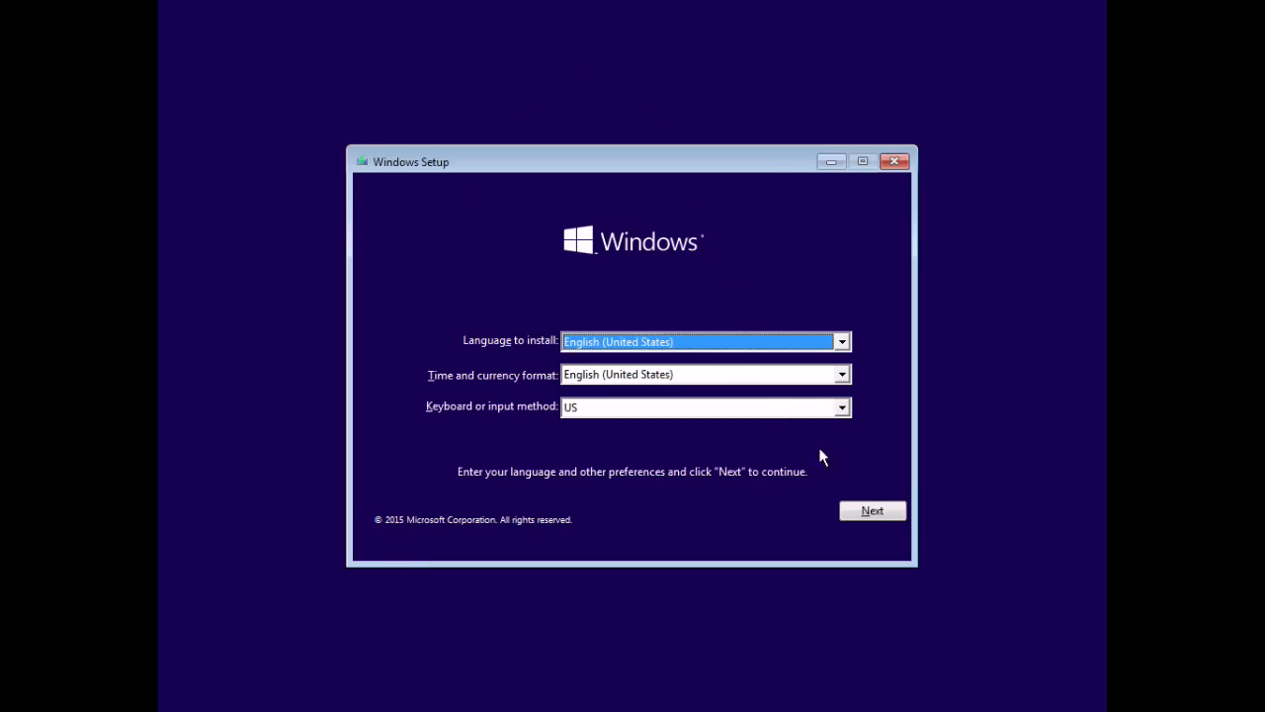
- Accept the Setup language settings, choose Repair your computer and go to Troubleshoot
left_click(872, 510)
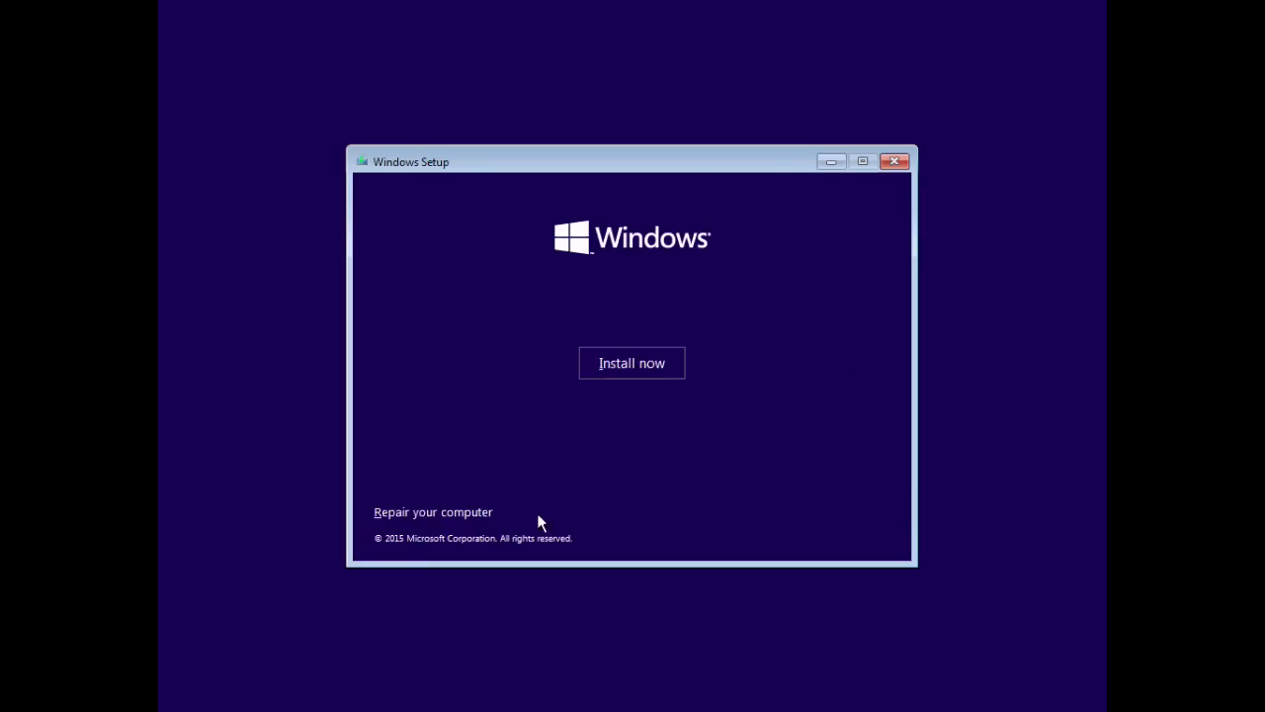
left_click(432, 510)
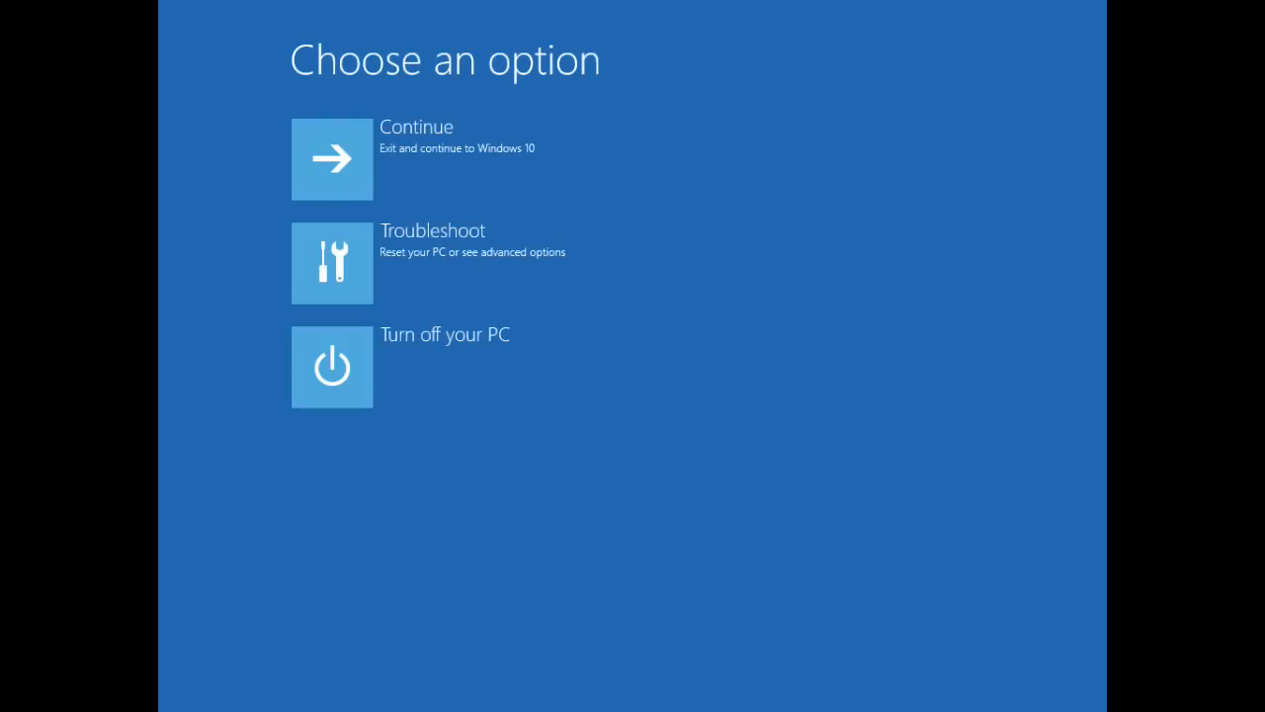
mouse_move(494, 292)
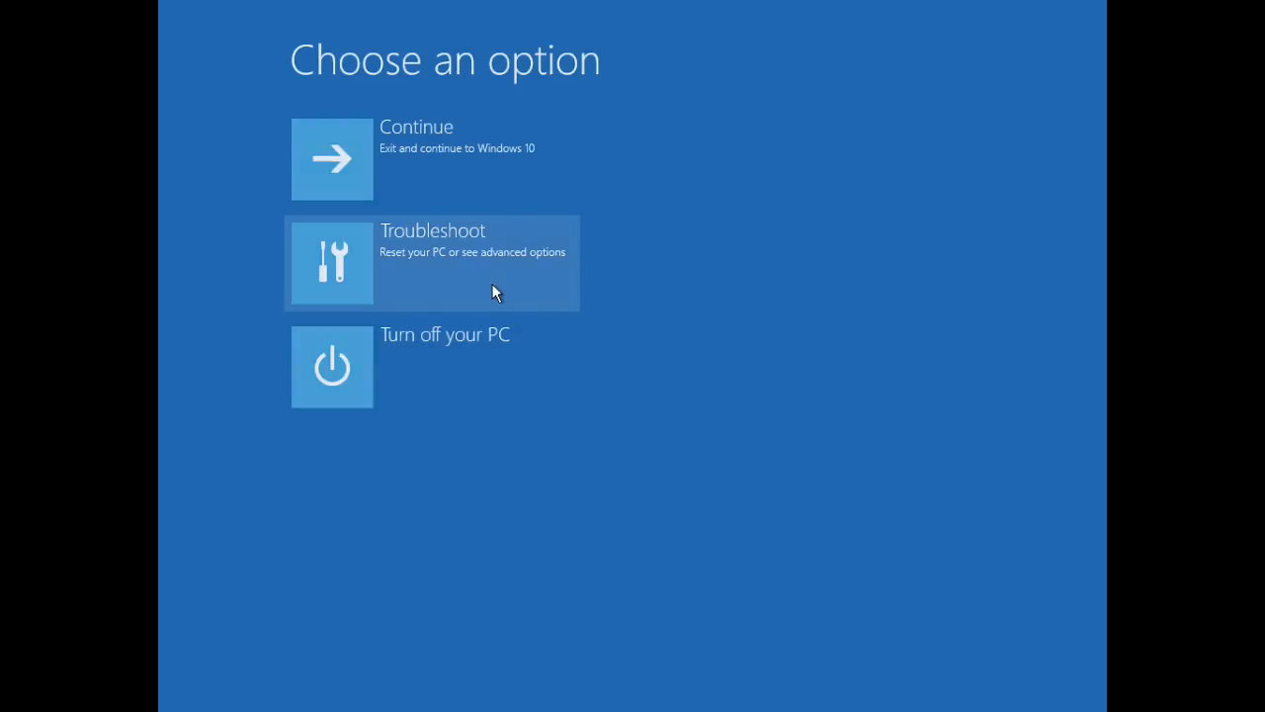
left_click(431, 261)
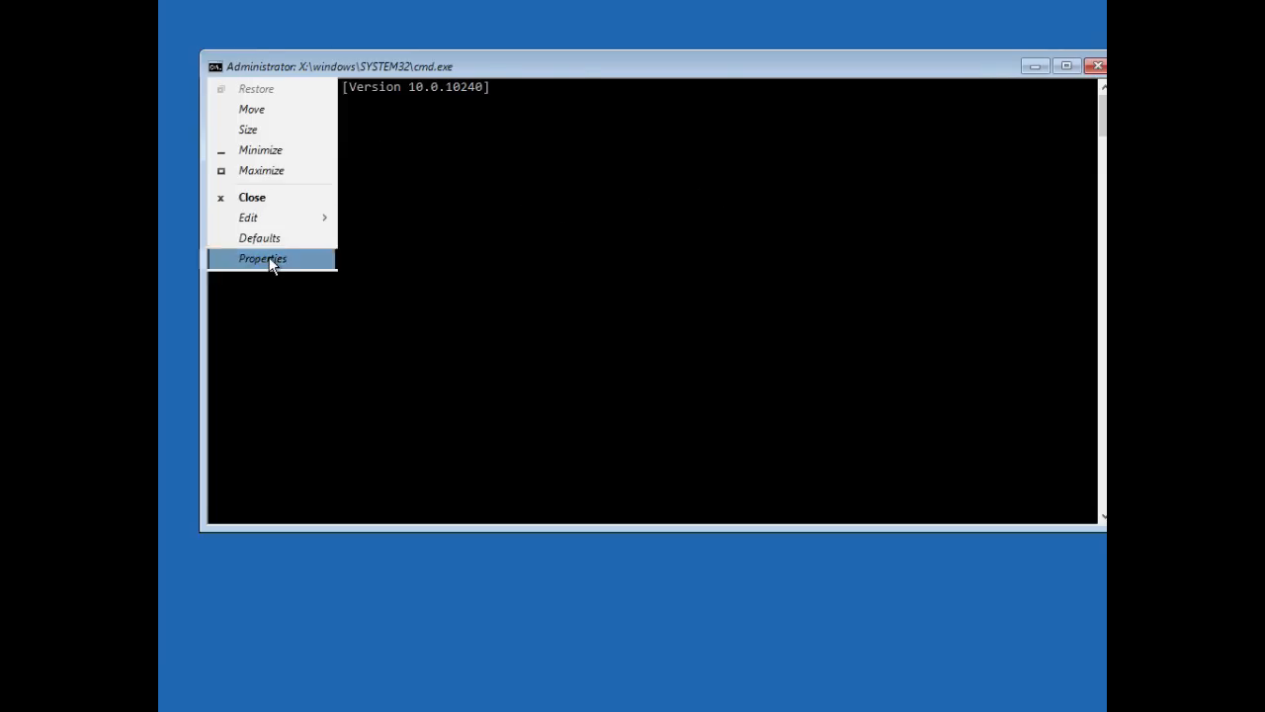
- Enlarge the recovery Command Prompt's font through its window Properties
left_click(260, 257)
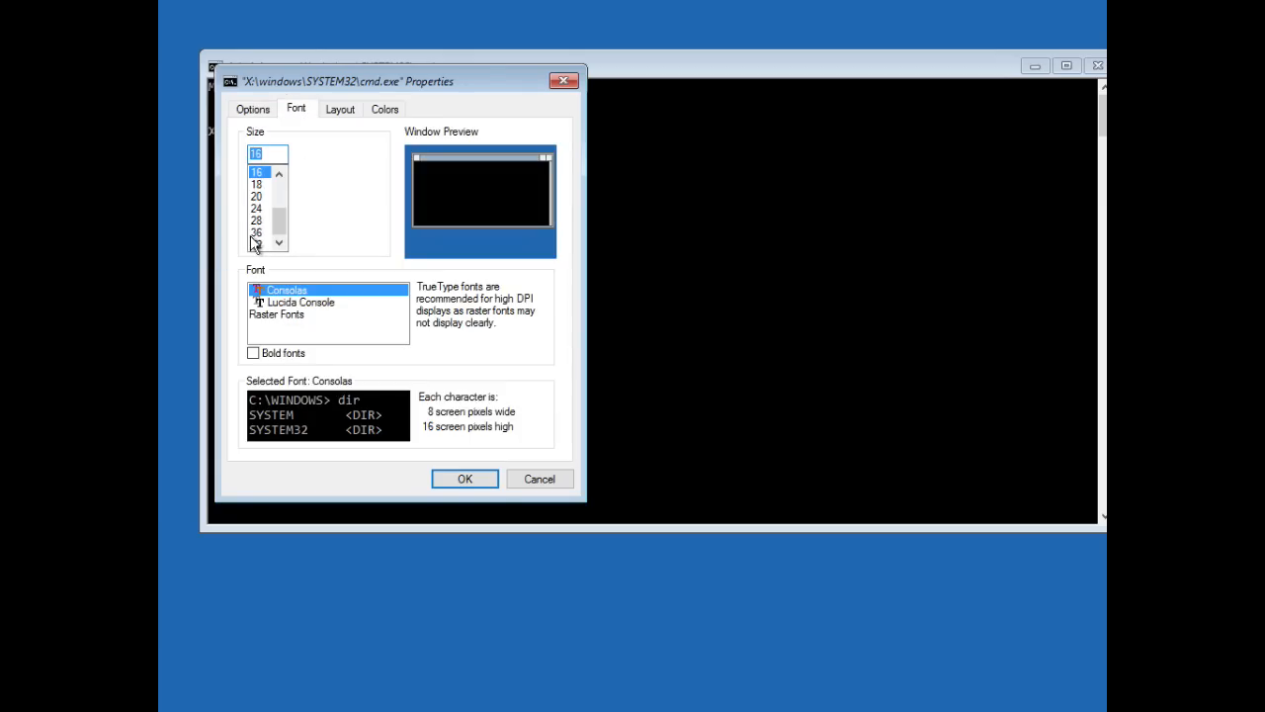
left_click(464, 479)
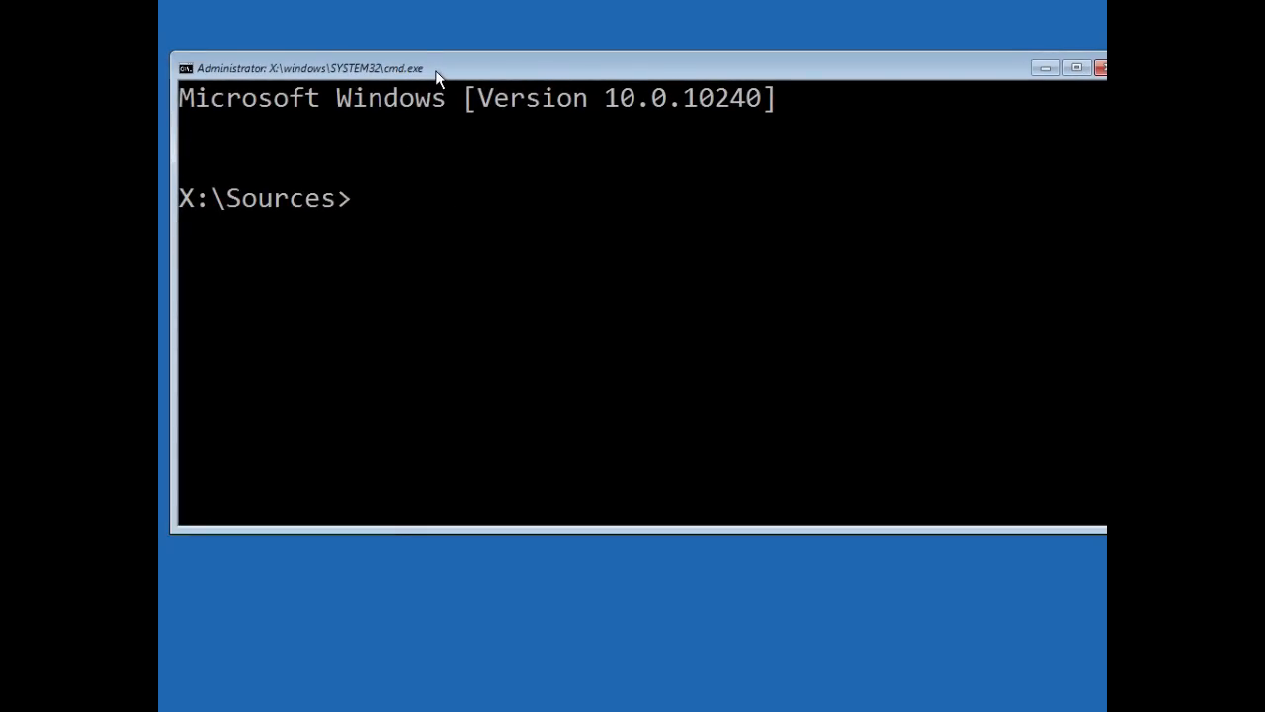
- List the current boot configuration entries with bcdedit
type("bcdedit")
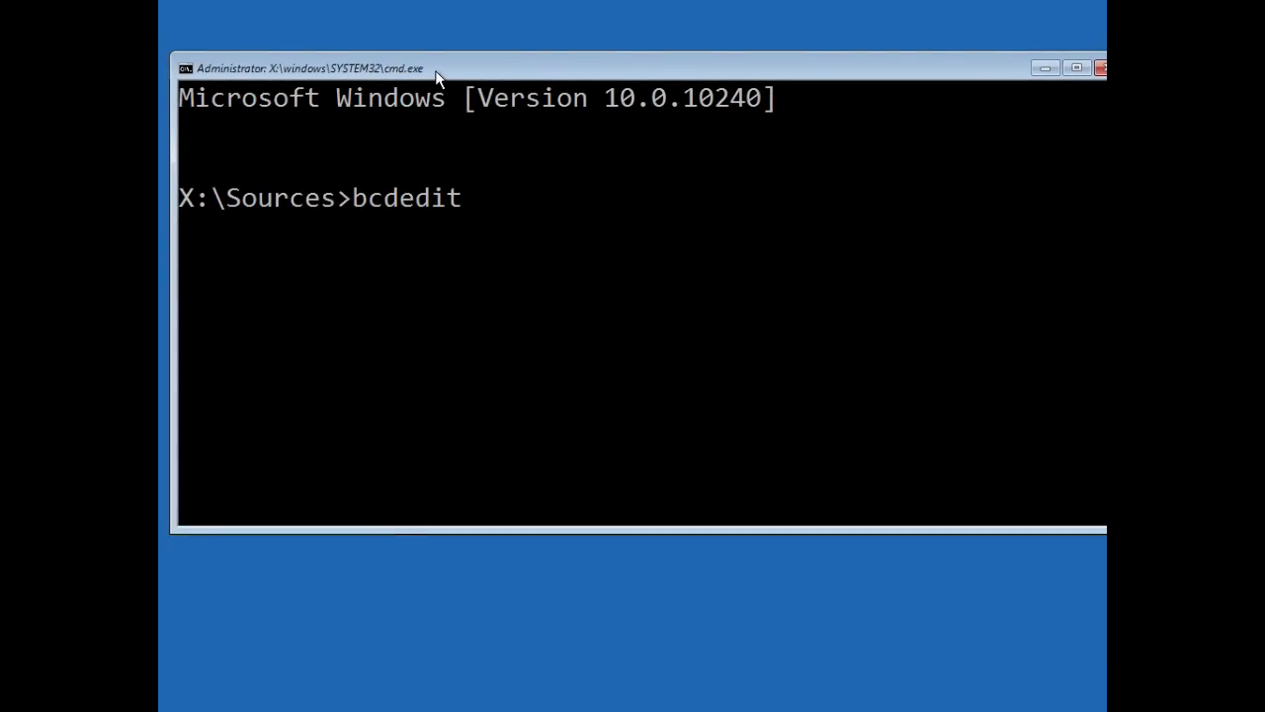
key("Enter")
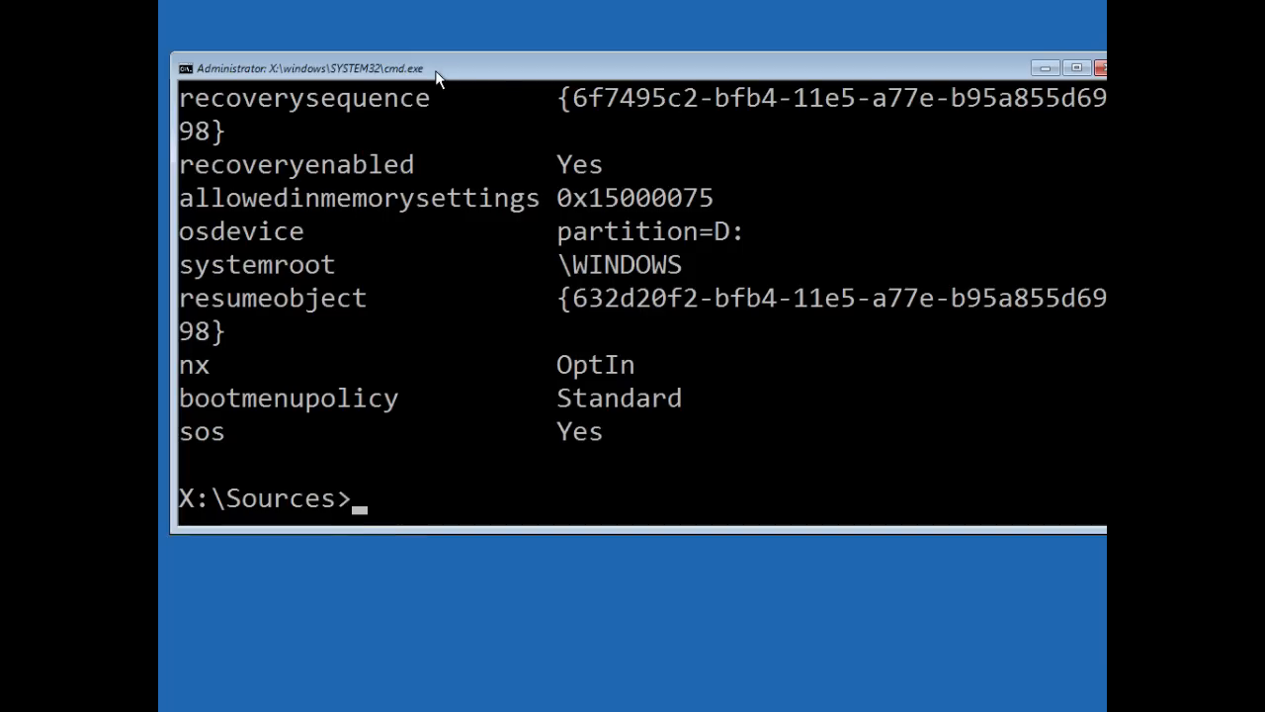
mouse_move(678, 490)
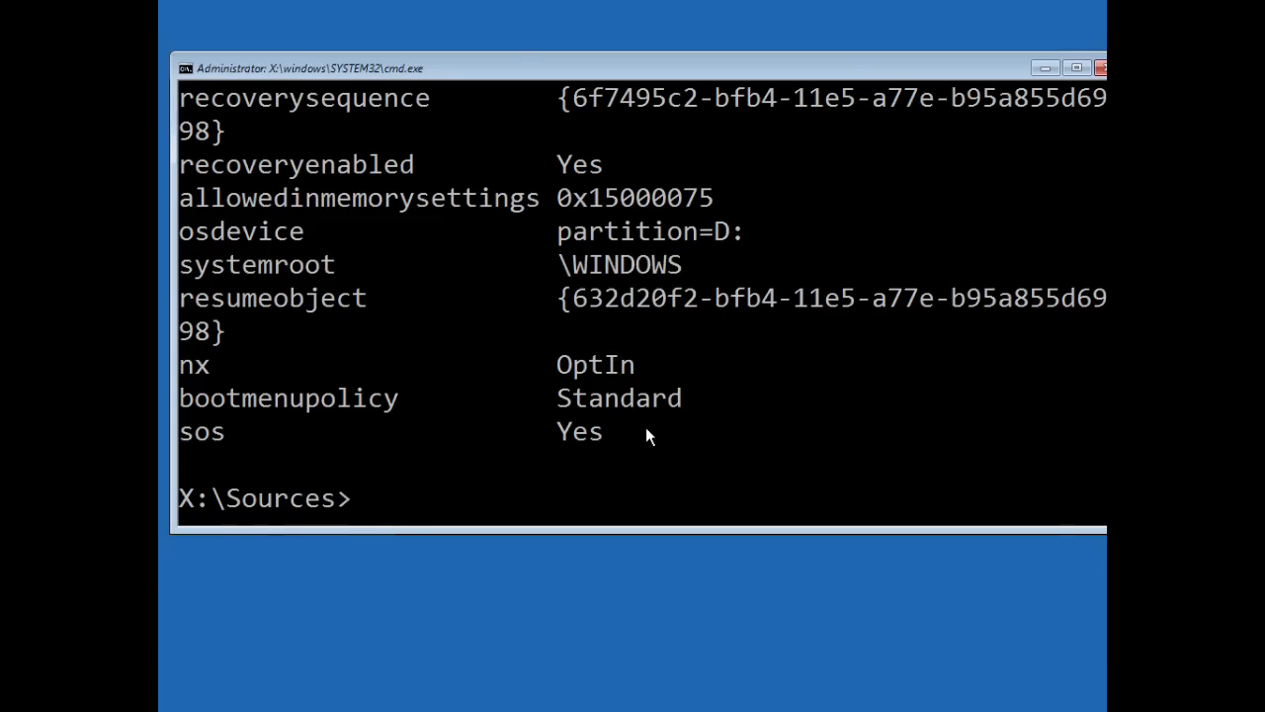
- Run bcdedit -set {default} bootmenupolicy Legacy, then enter wininit to continue
type("bcdedit -=")
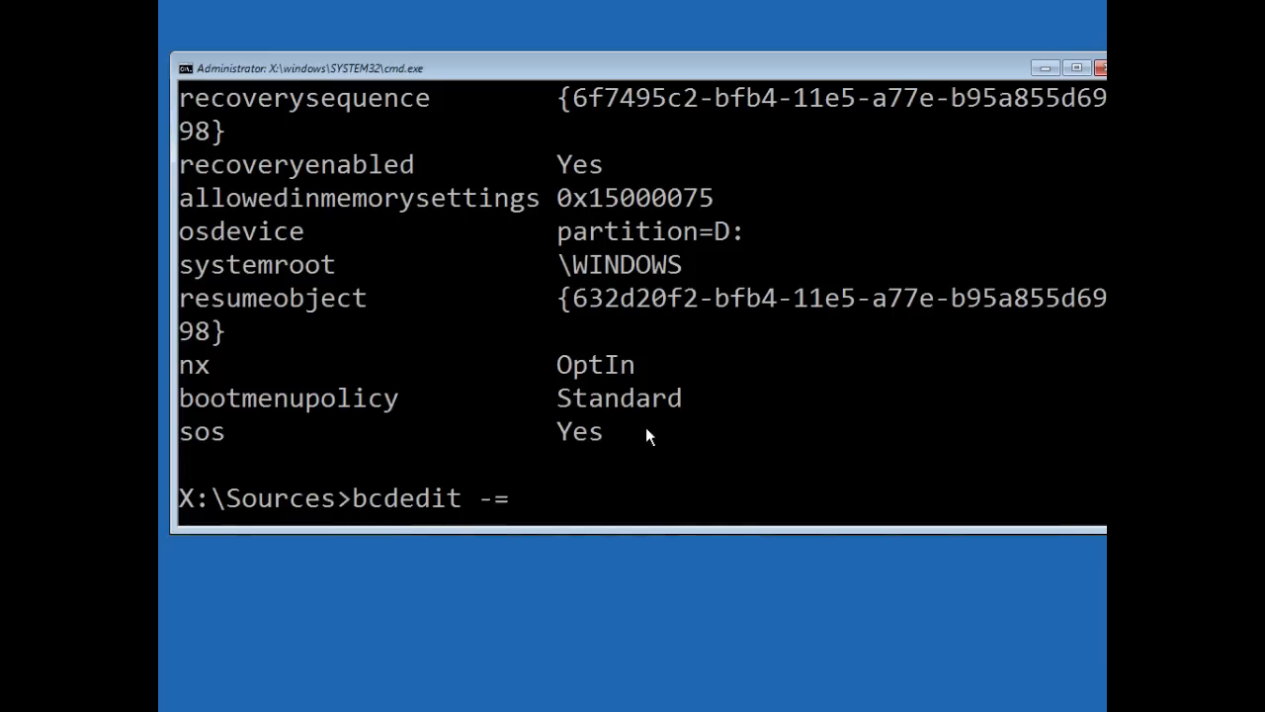
type("set {")
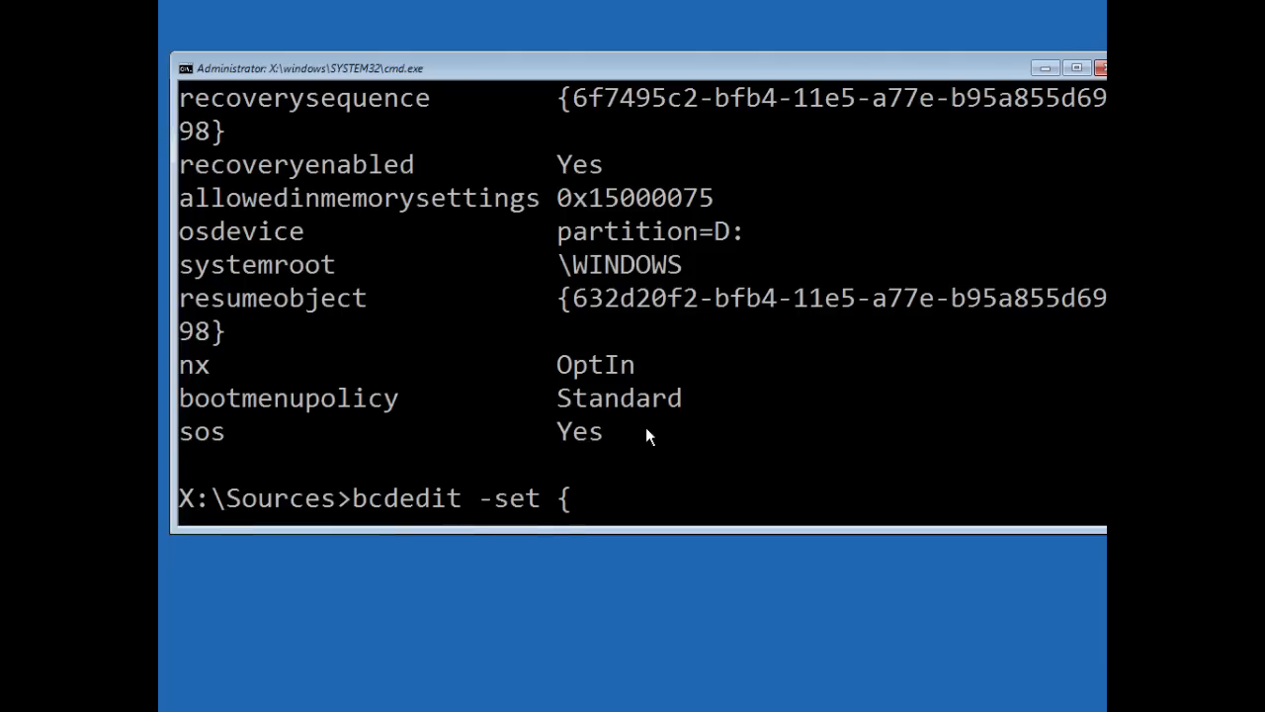
type("default")
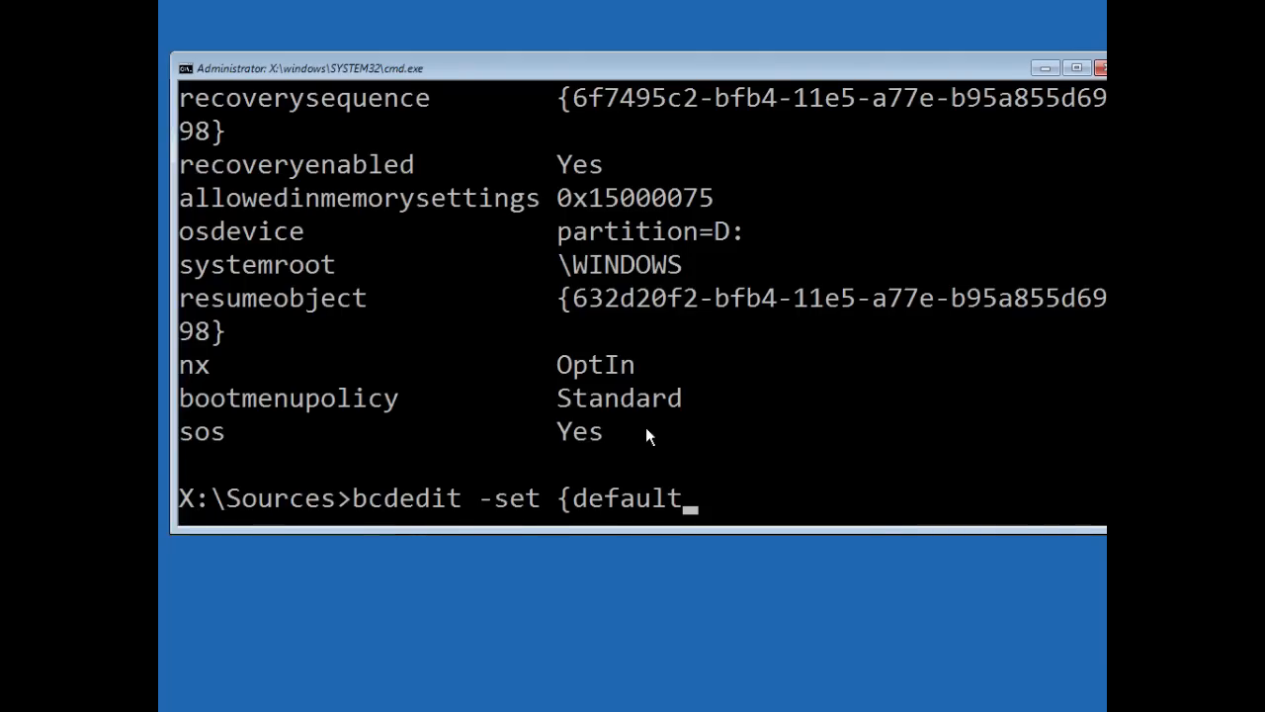
type("}")
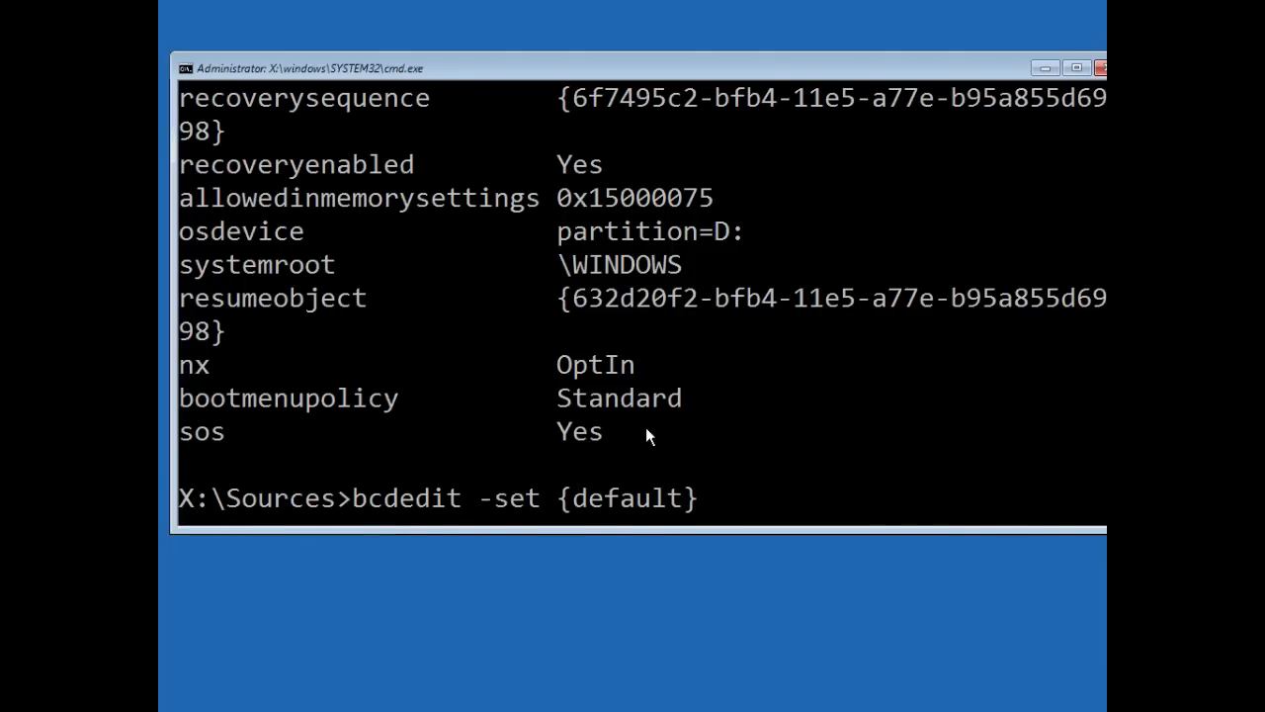
type("bootmen")
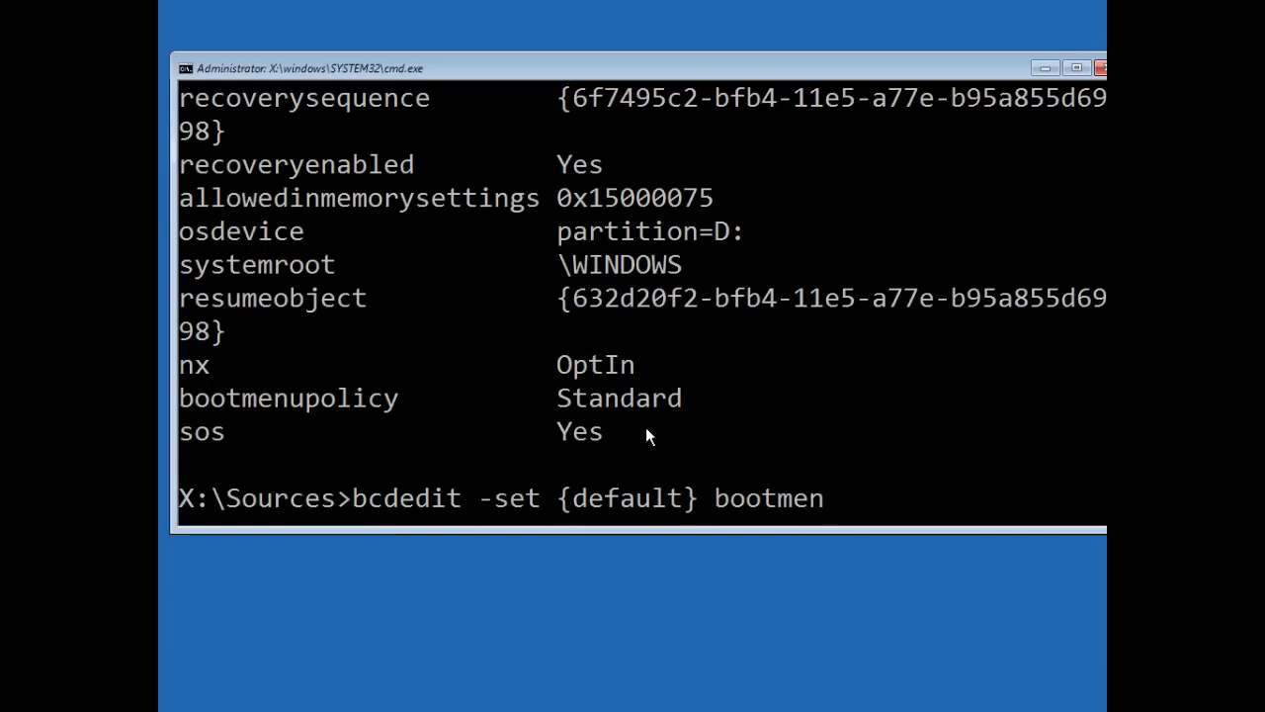
type("upol")
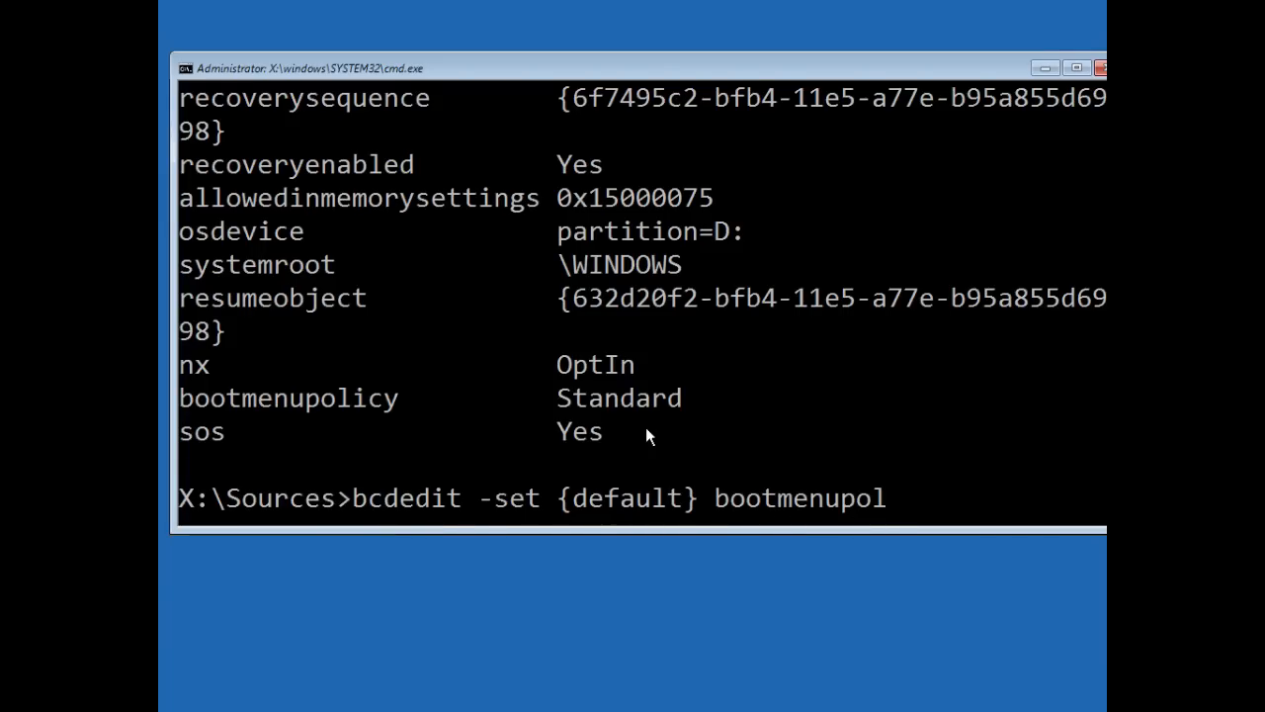
type("icy Le")
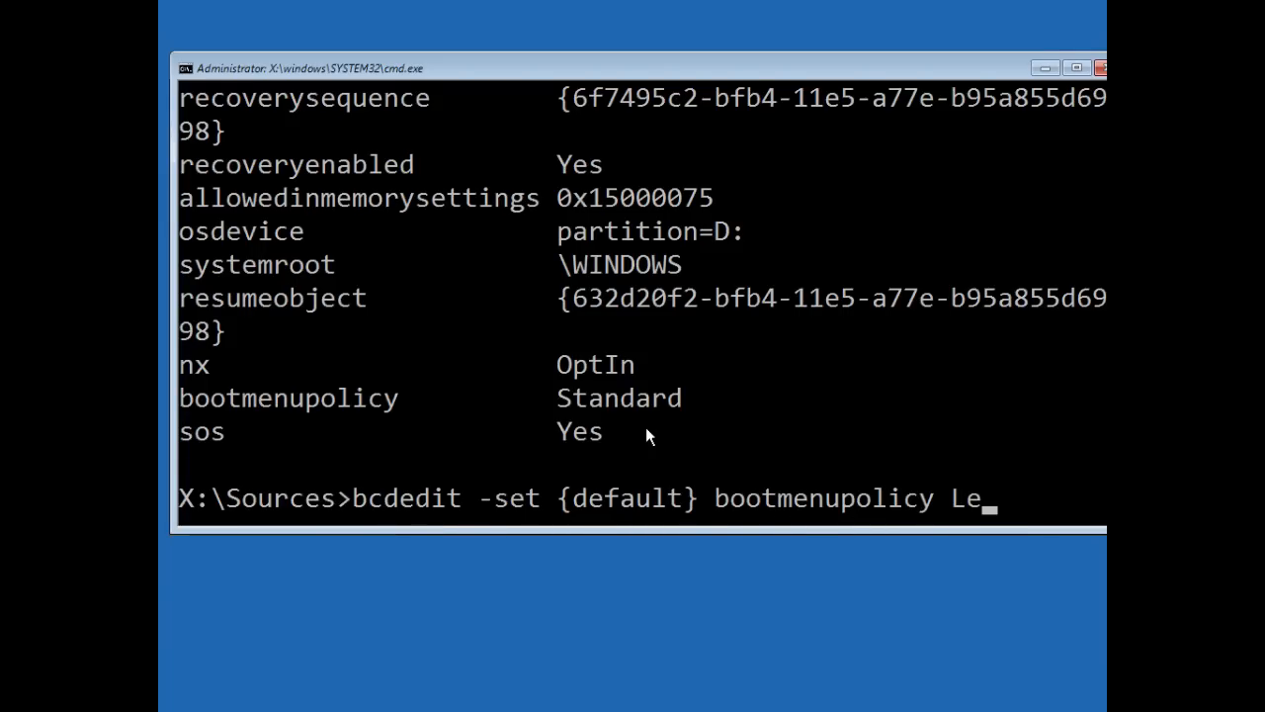
key("Enter")
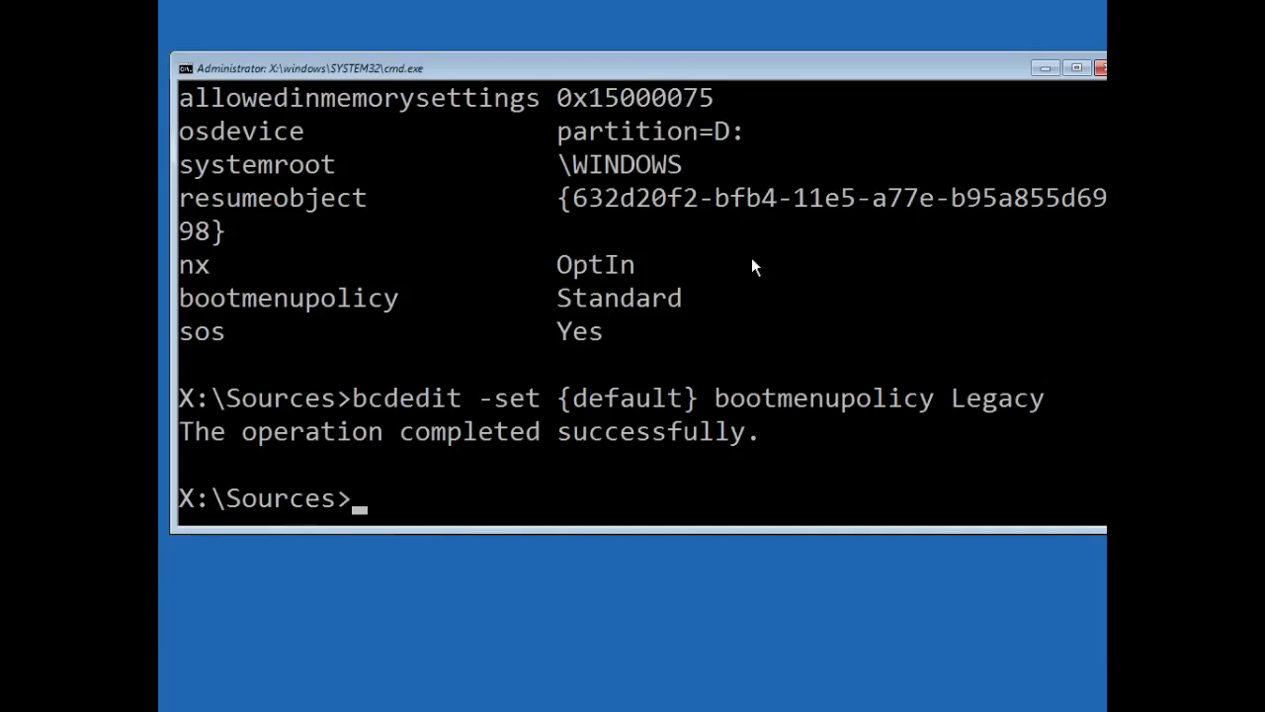
mouse_move(720, 116)
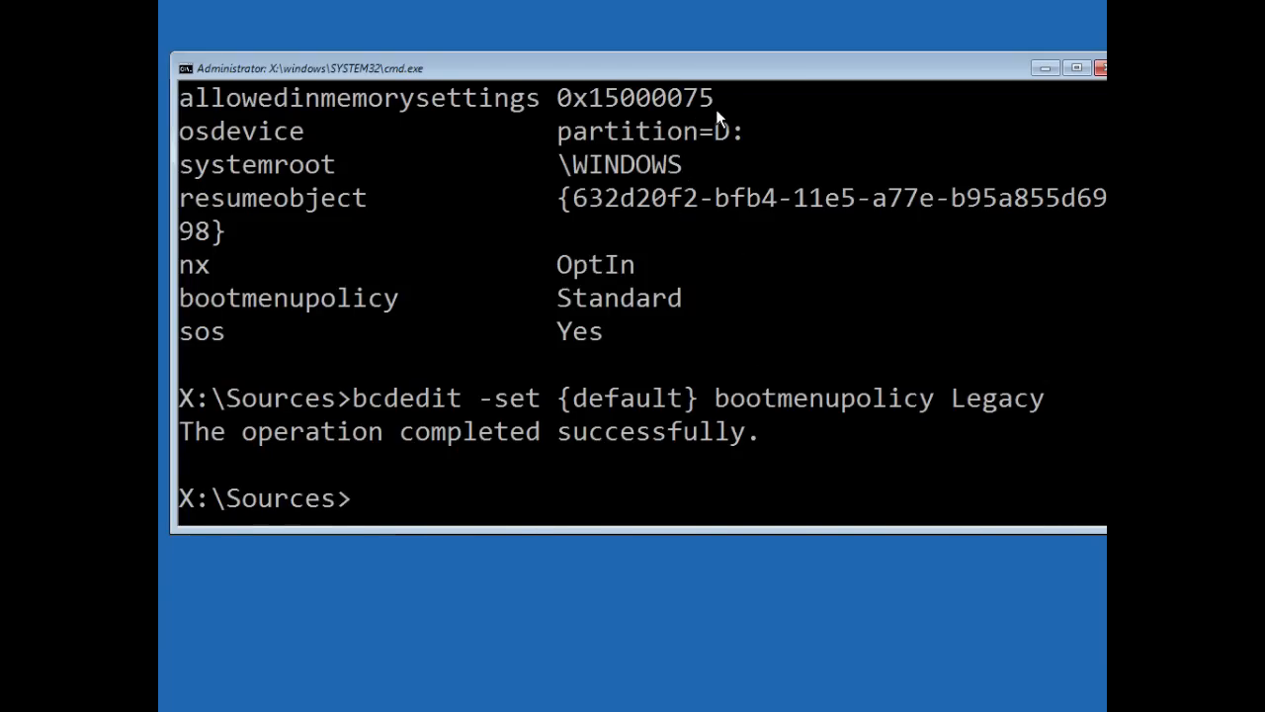
type("wininit")
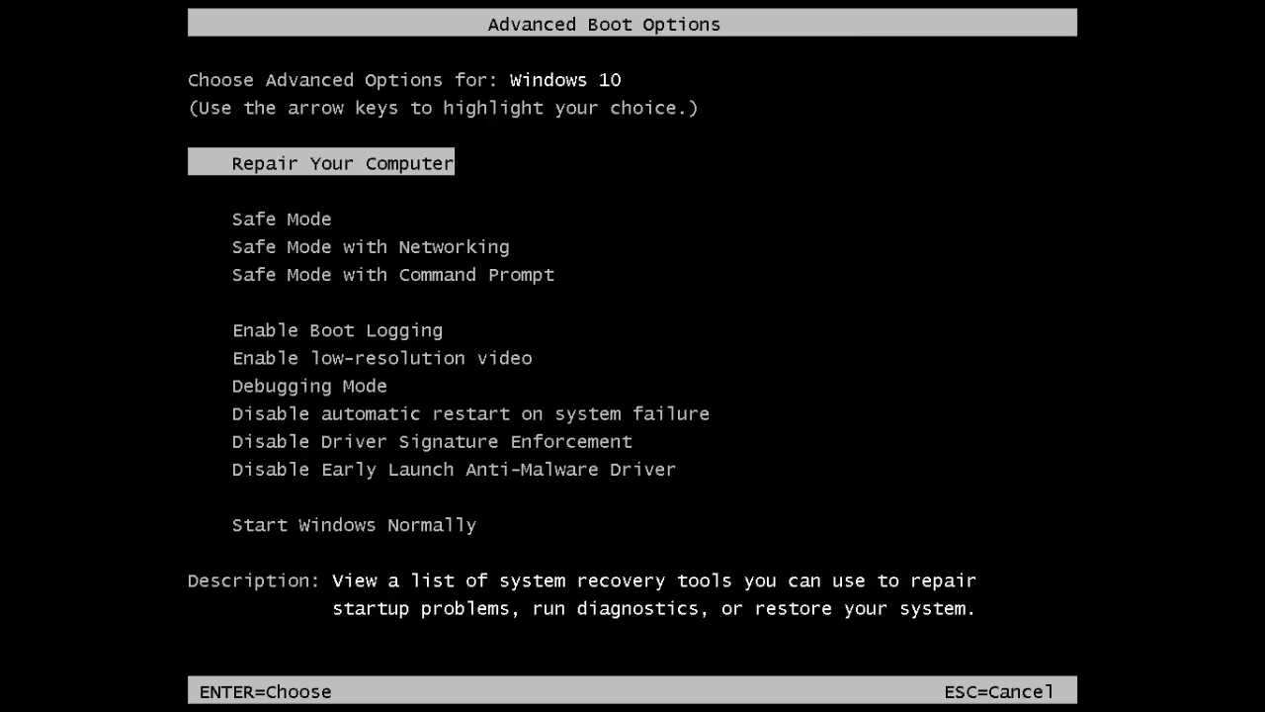
- Browse Safe Mode and Safe Mode with Networking, then return to Repair Your Computer
key("Down")
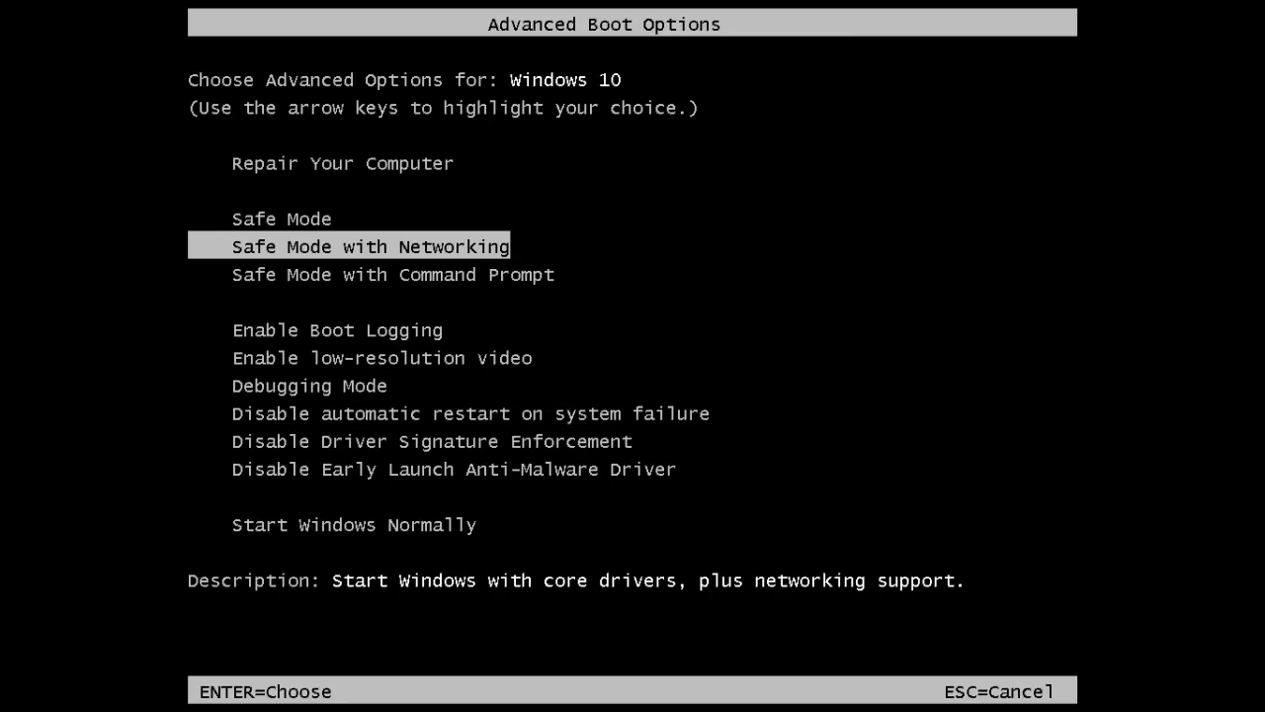
key("Up")
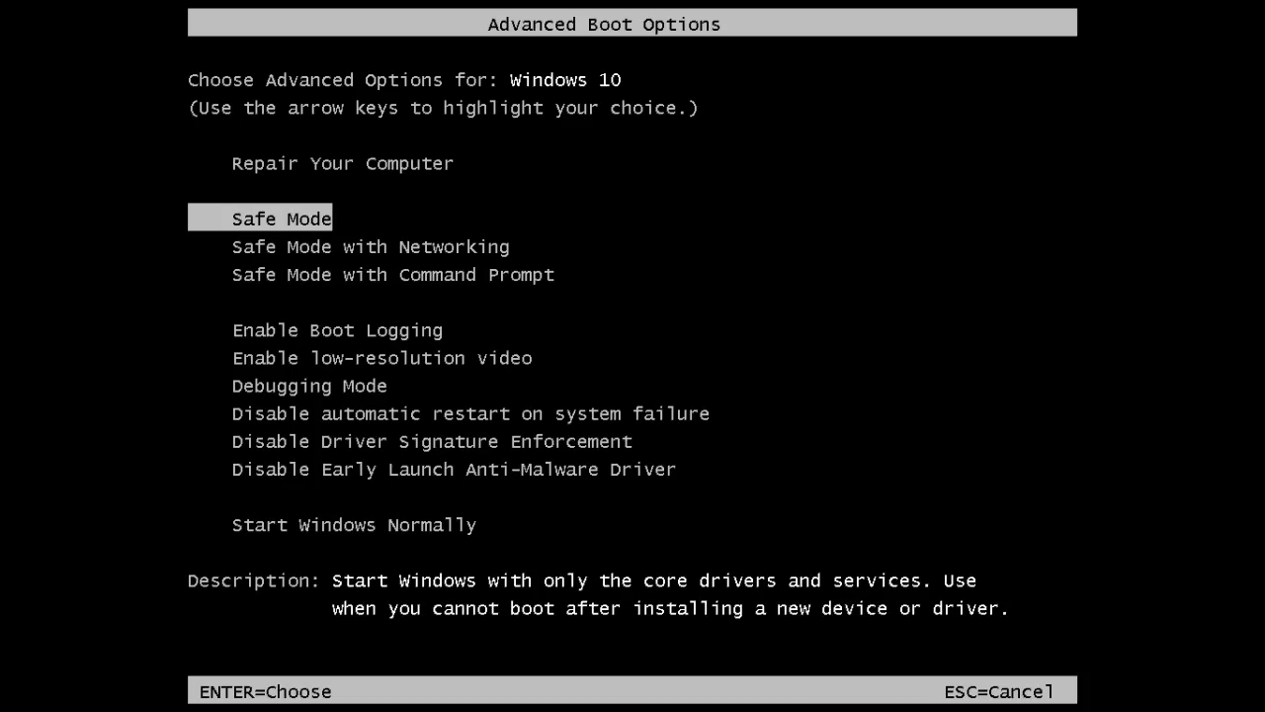
key("Up")
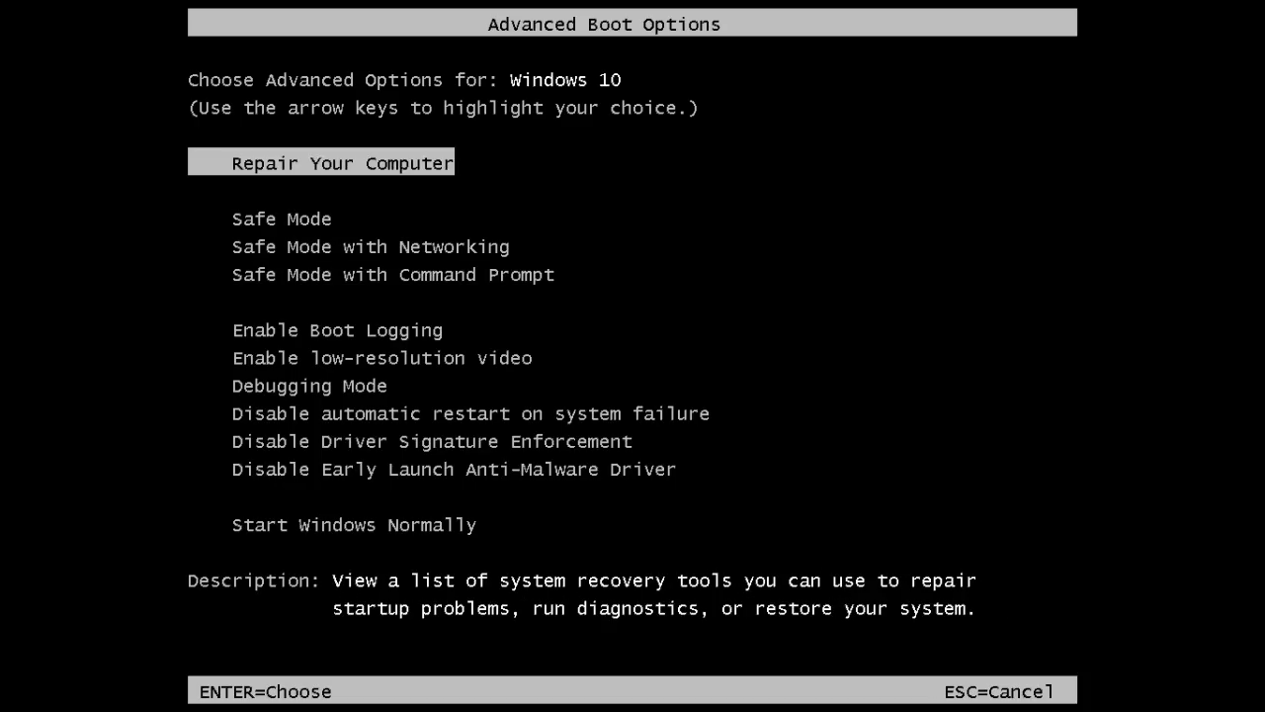